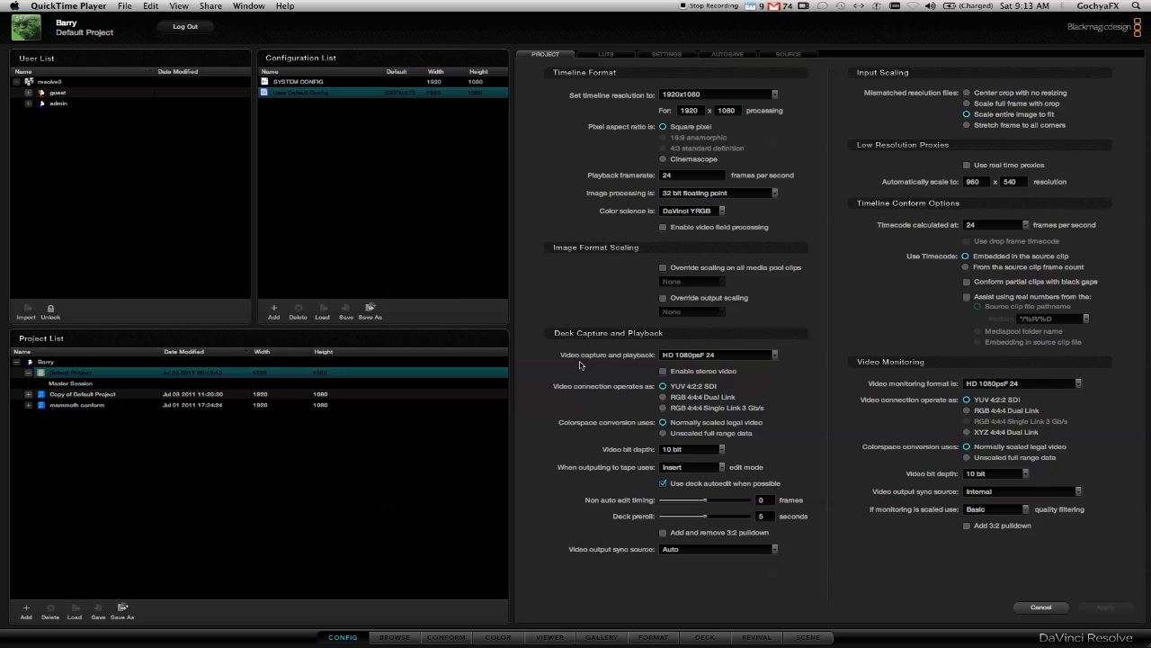
mouse_move(539, 463)
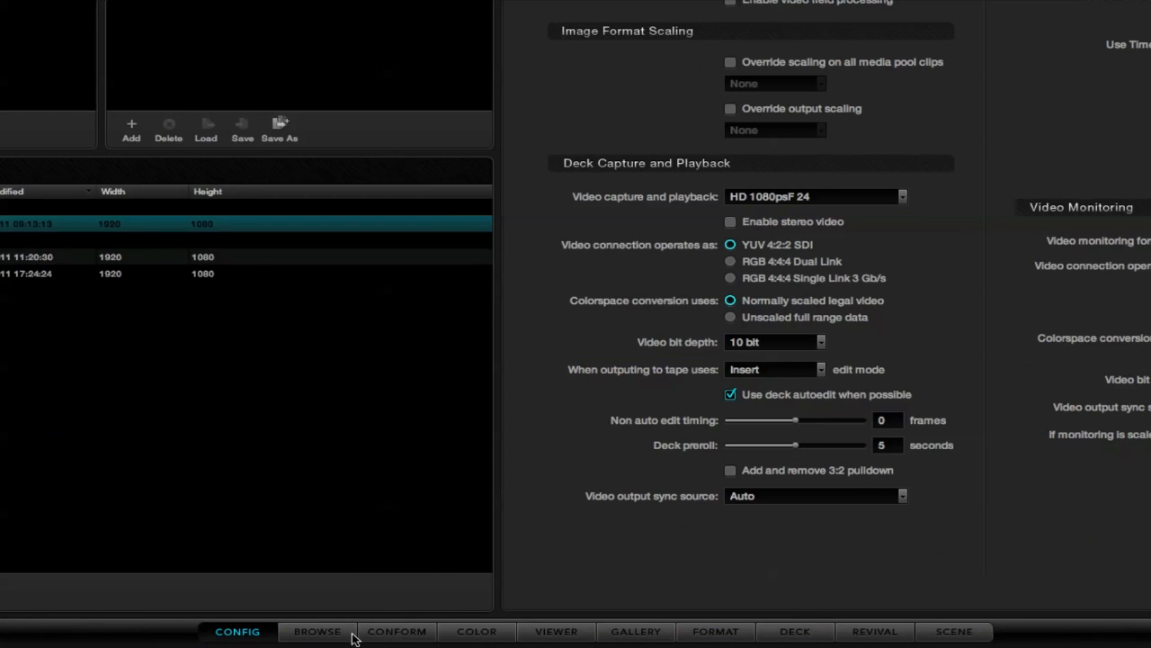
mouse_move(808, 623)
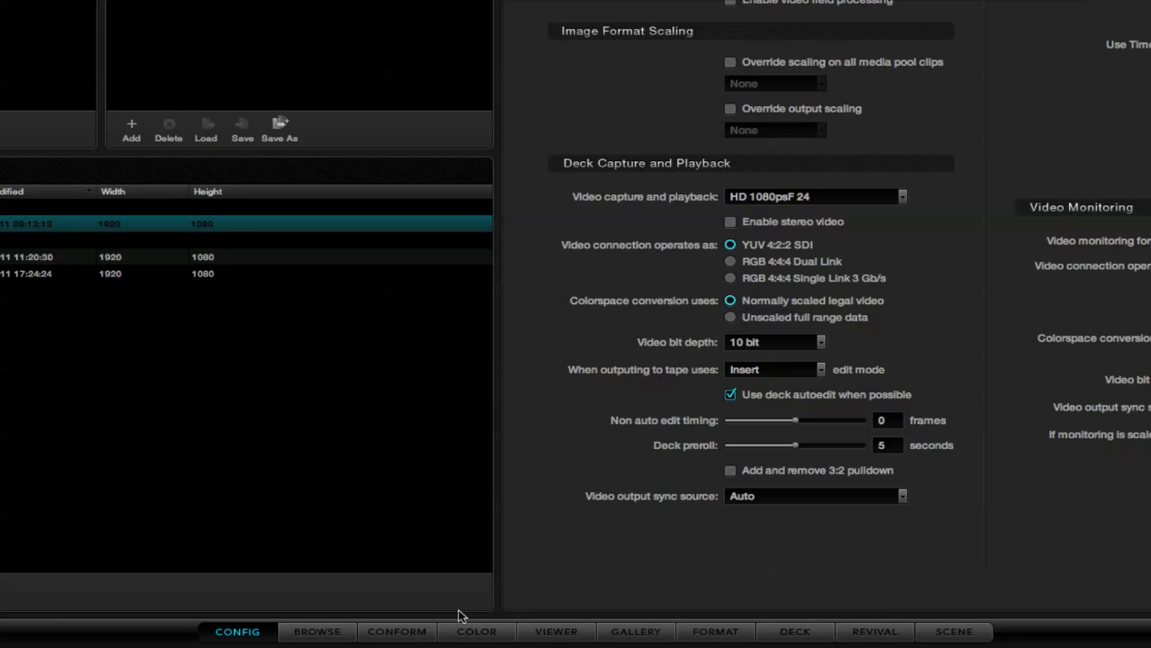
mouse_move(380, 615)
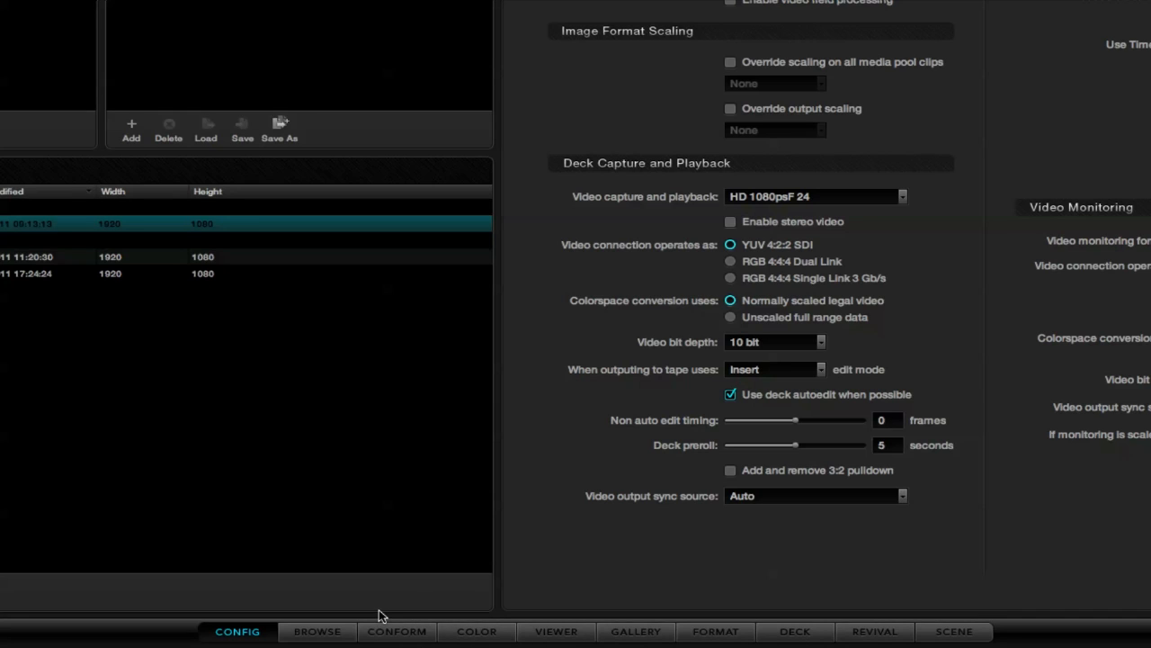
mouse_move(536, 616)
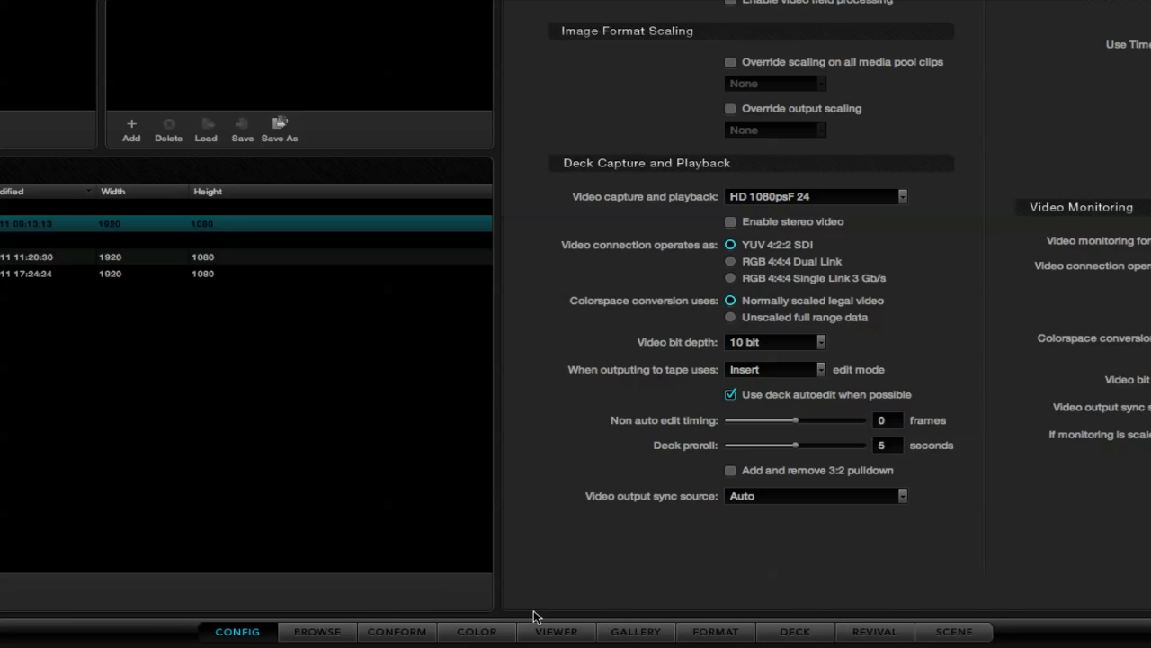
mouse_move(904, 614)
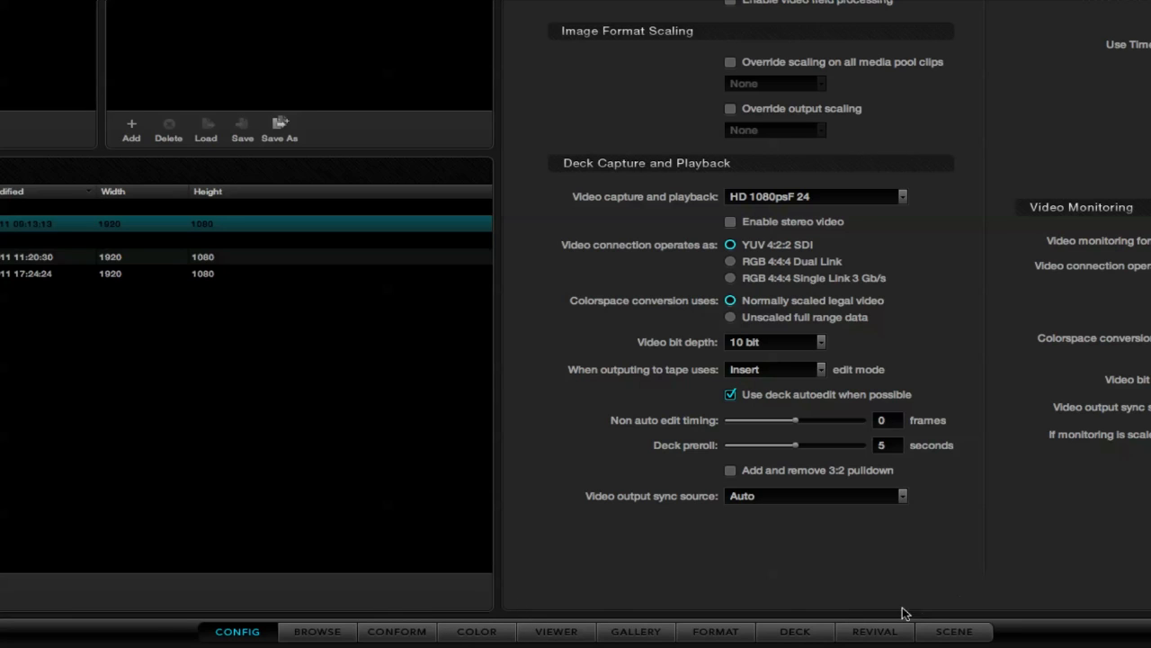
mouse_move(554, 577)
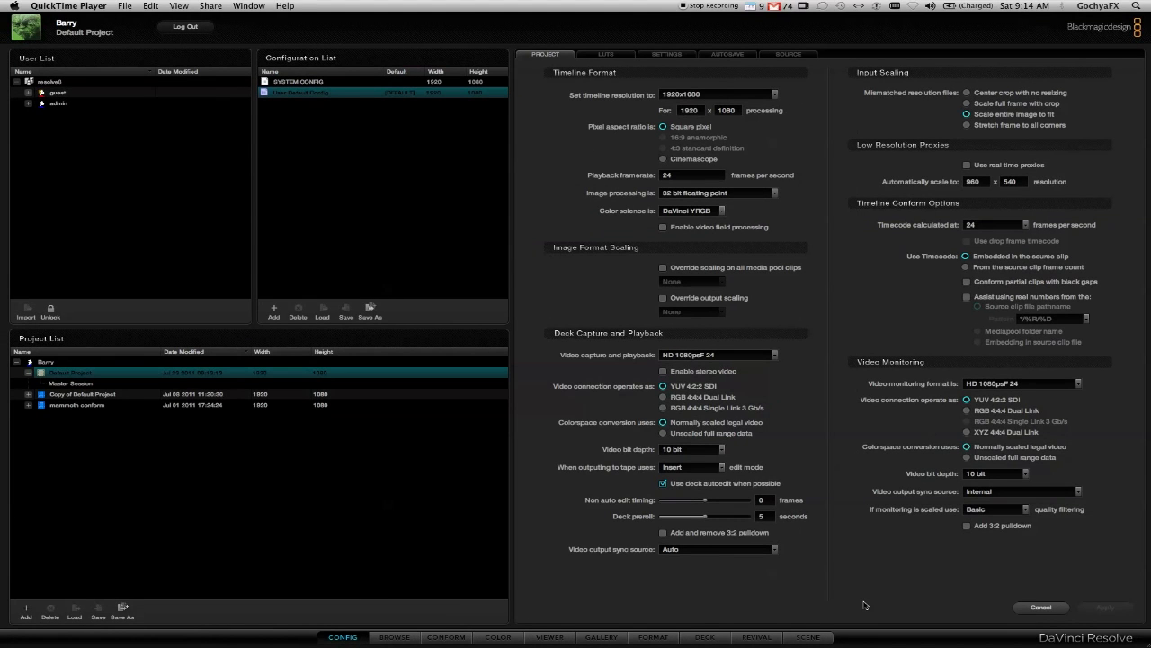
- Switch to the Scene page showing automatic scene detection at 0%
click(807, 637)
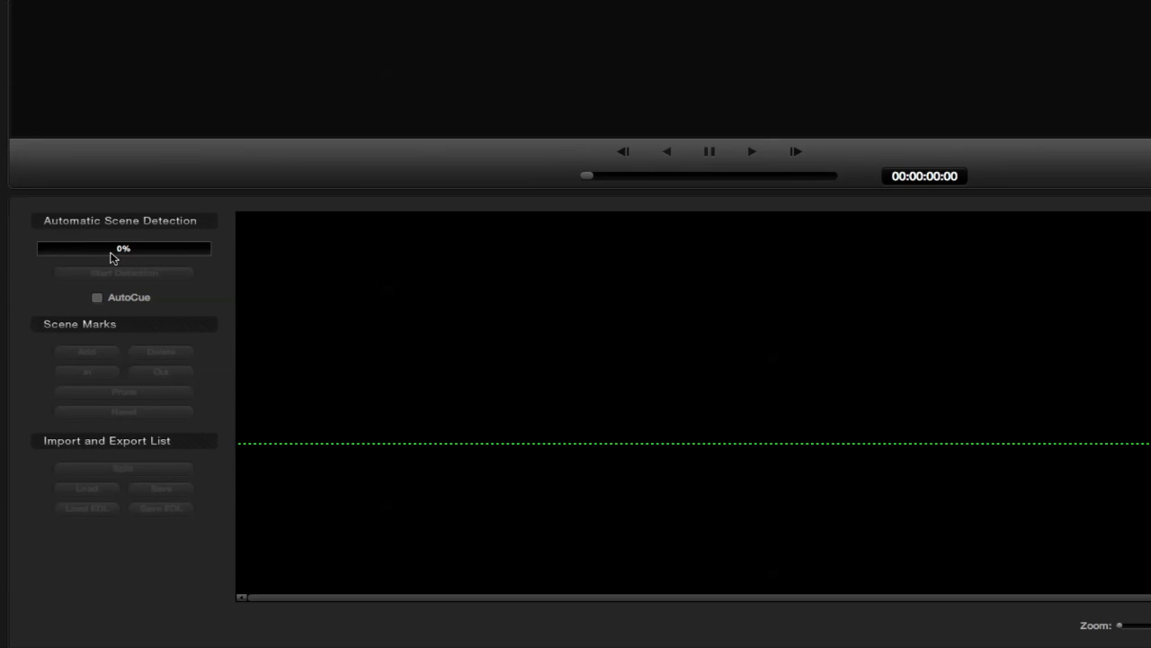
mouse_move(579, 412)
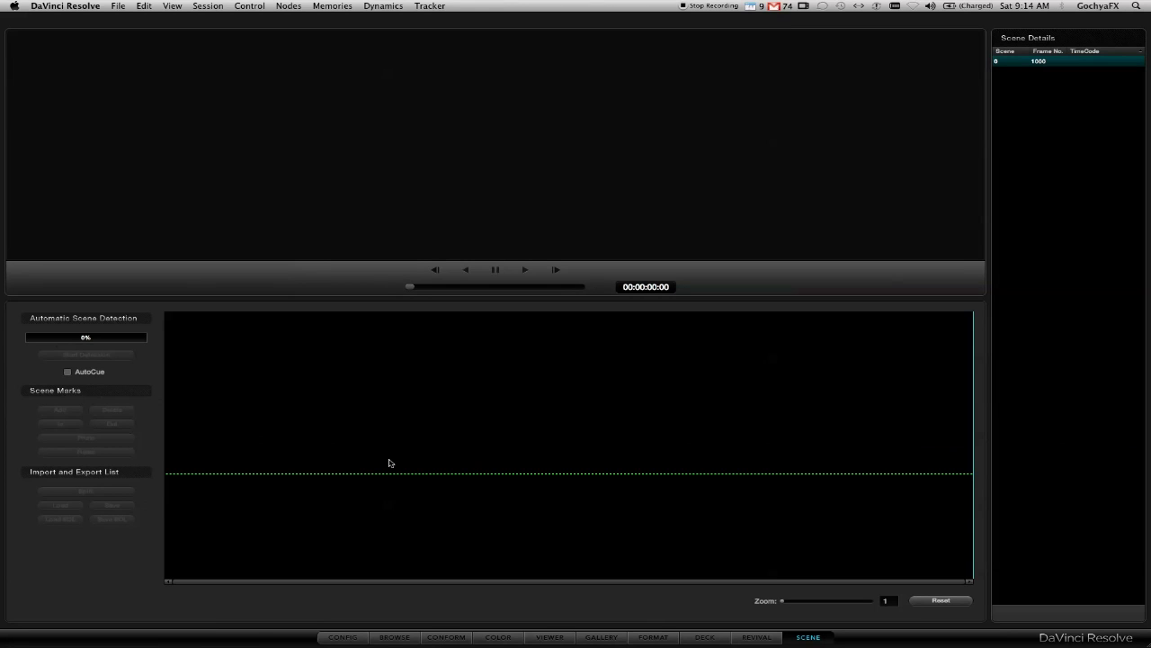
mouse_move(143, 449)
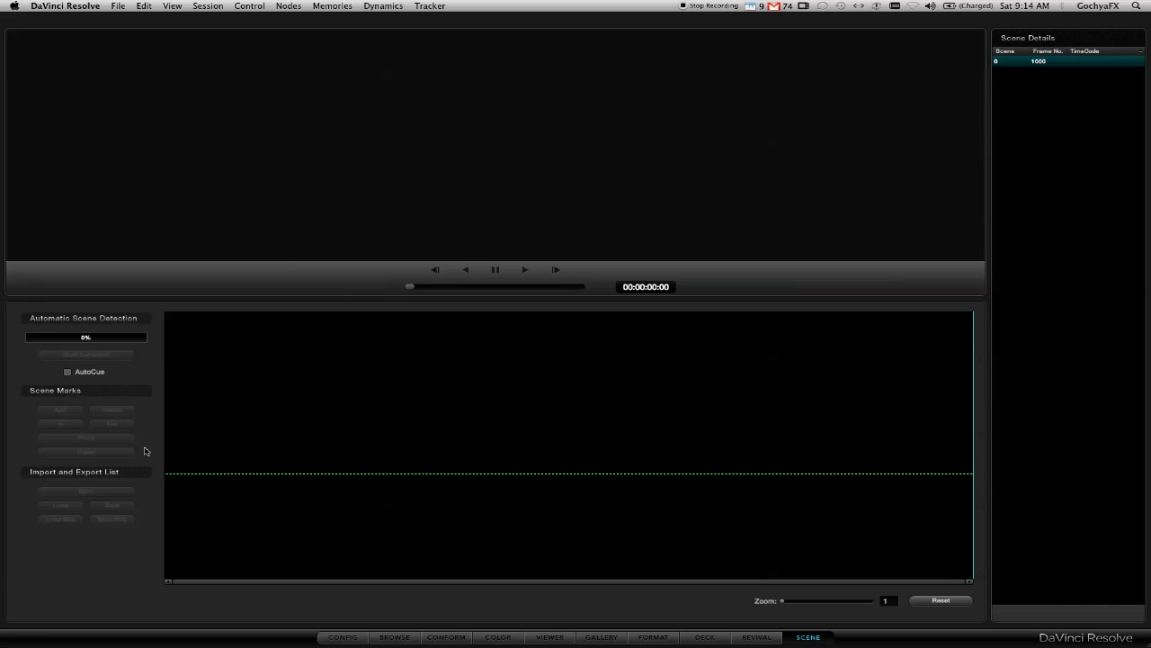
mouse_move(126, 519)
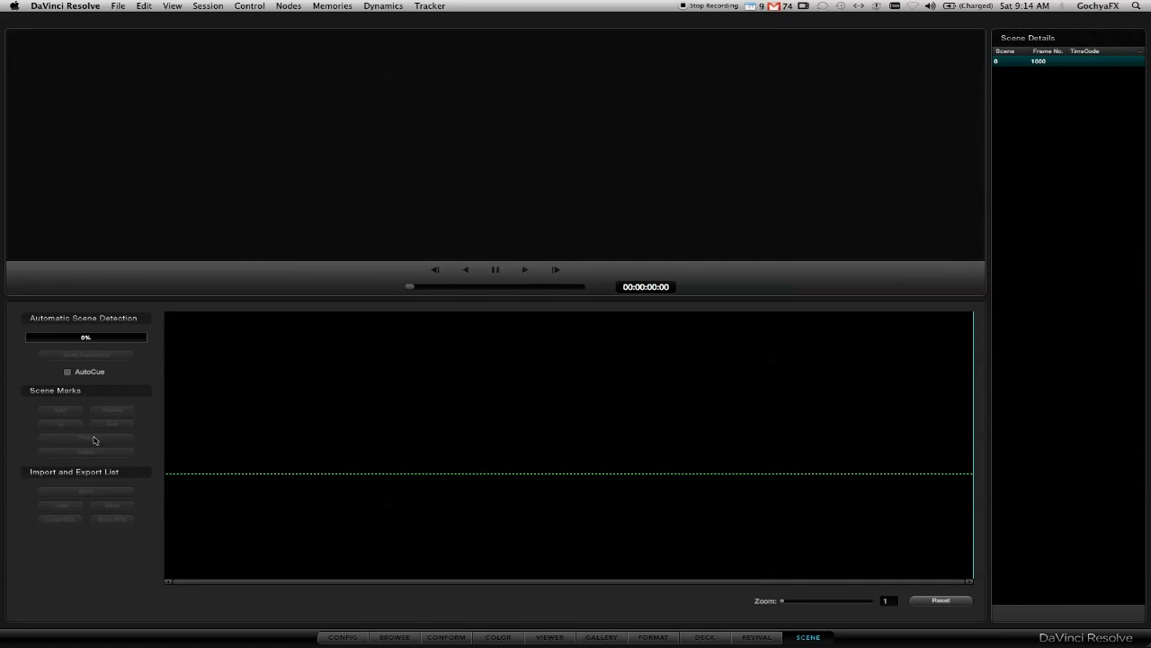
mouse_move(128, 440)
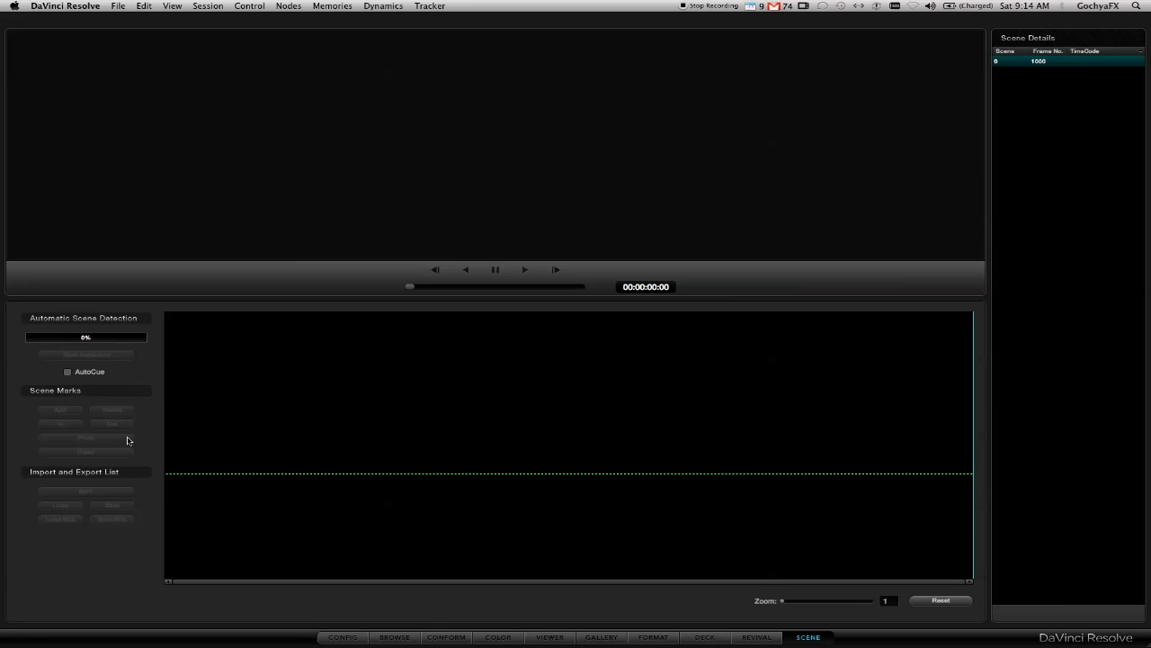
mouse_move(342, 491)
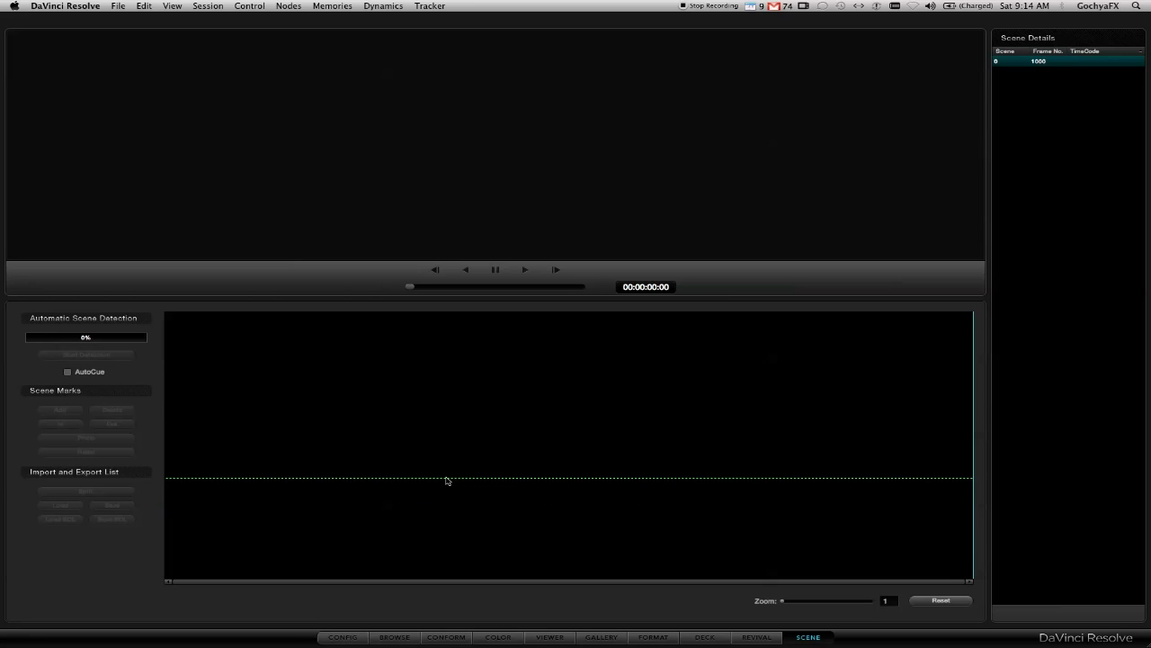
mouse_move(529, 534)
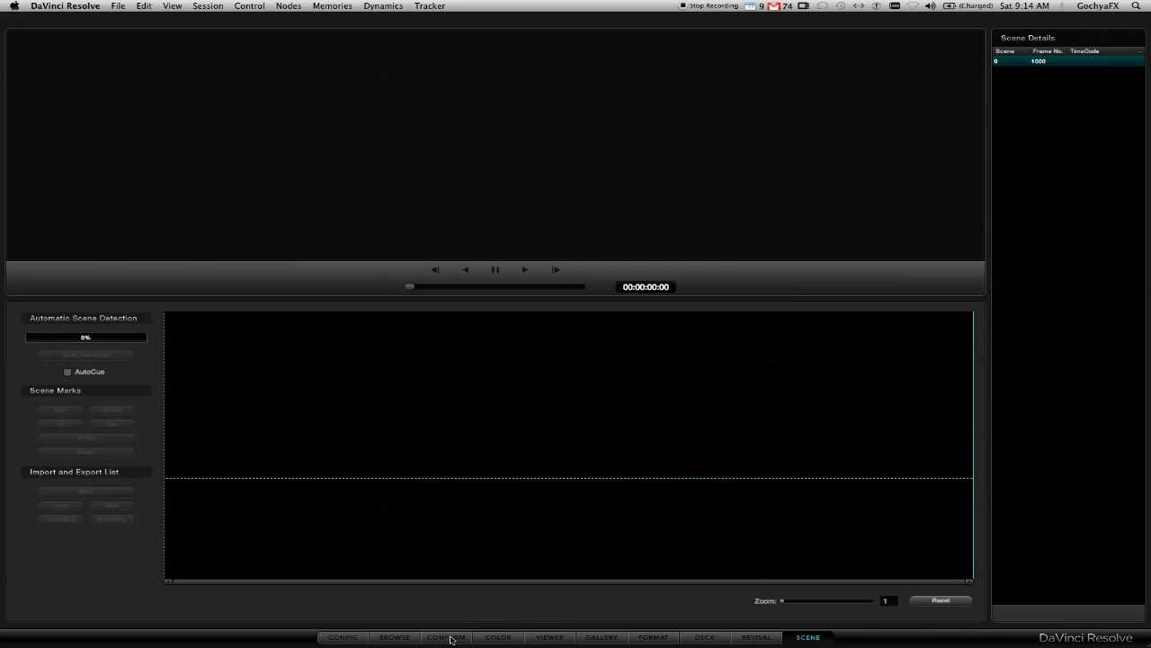
- Switch to the Conform page with its empty media pool and timeline
click(446, 636)
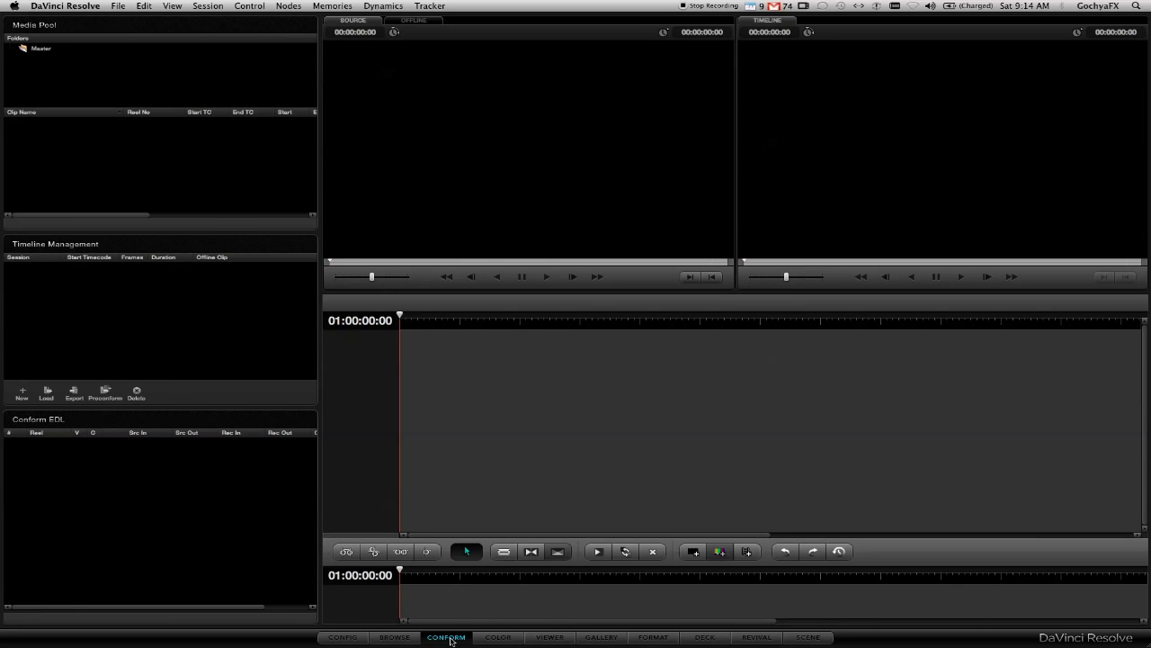
mouse_move(476, 512)
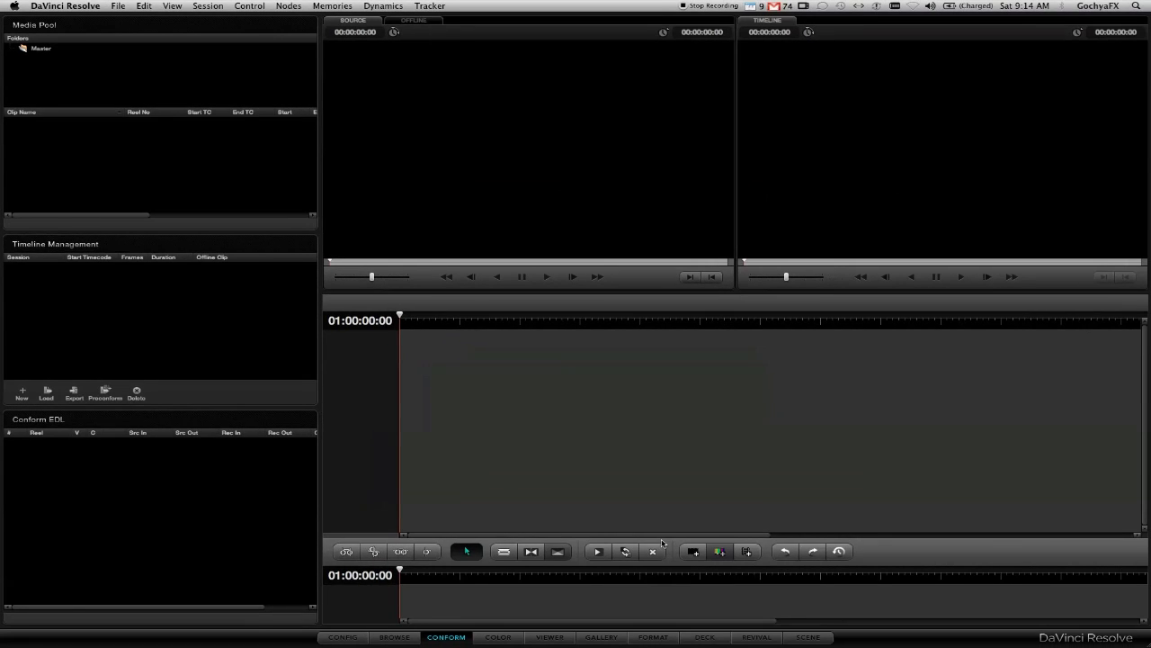
mouse_move(594, 484)
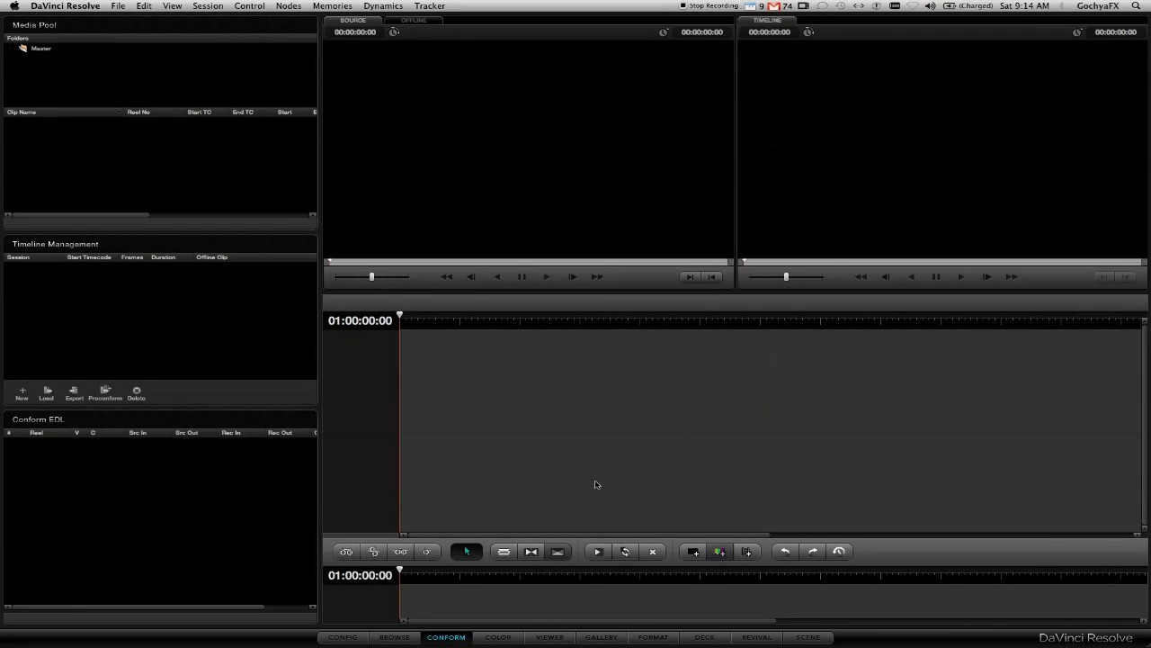
mouse_move(477, 481)
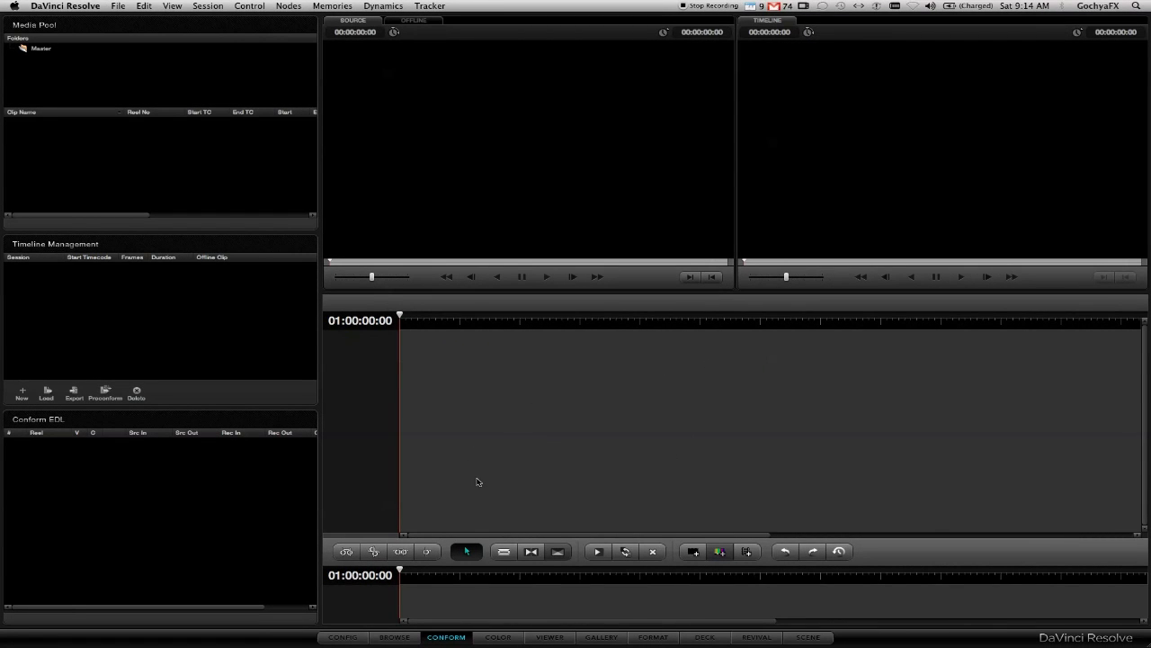
mouse_move(460, 403)
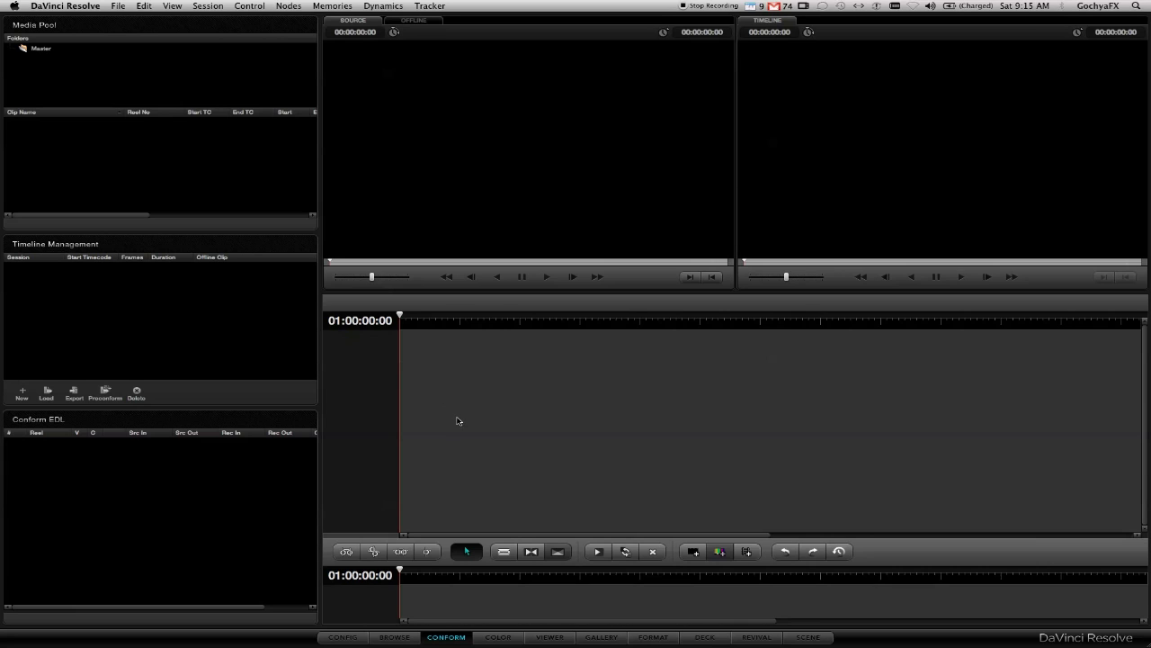
mouse_move(56, 390)
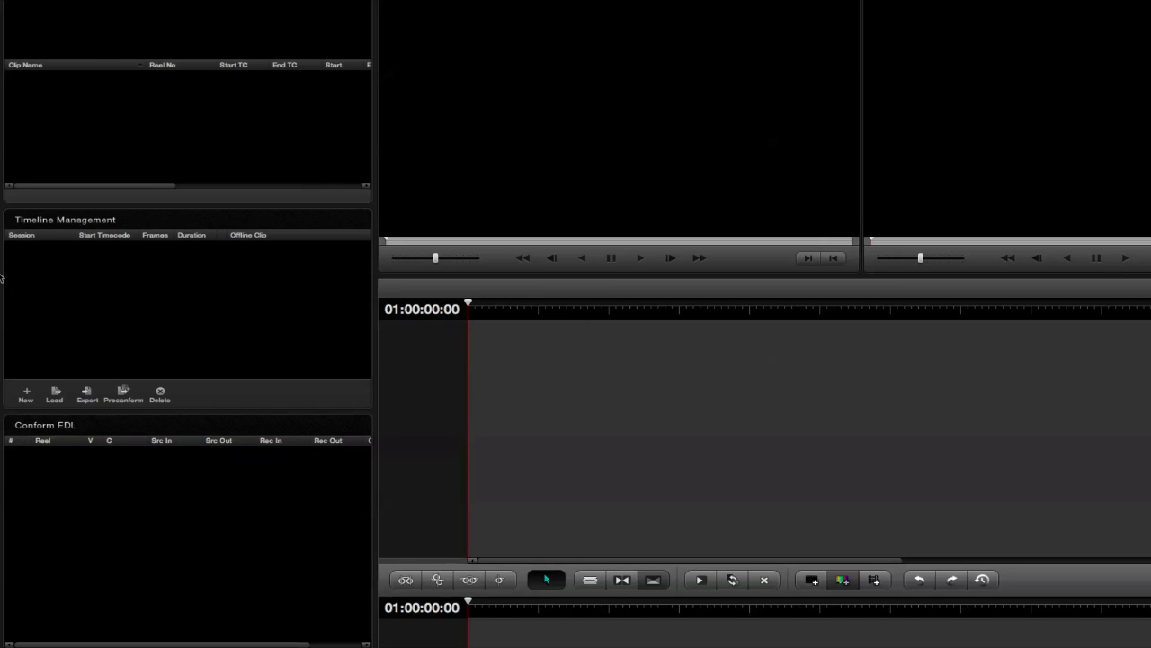
mouse_move(95, 294)
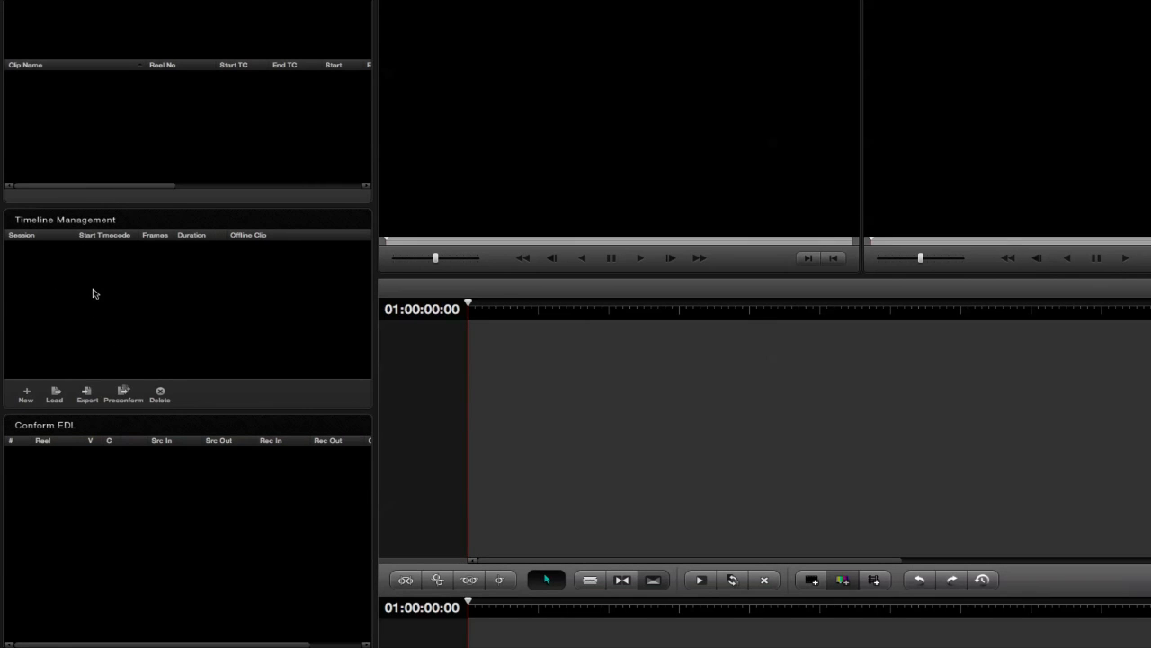
mouse_move(67, 378)
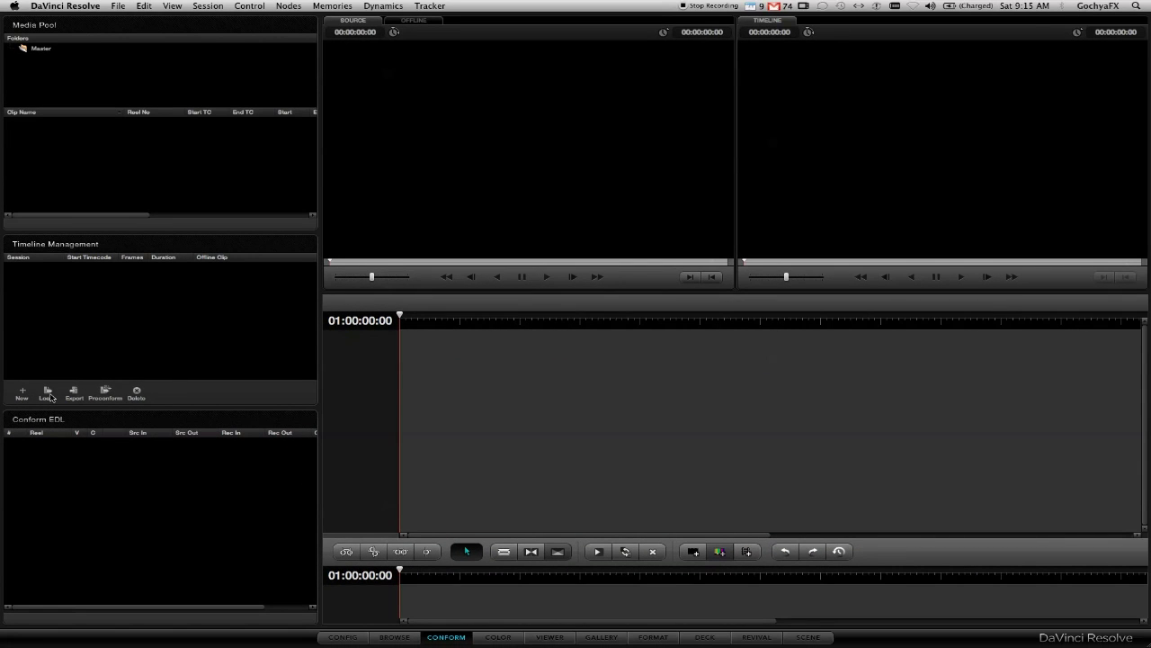
- Choose Mammoth v4_for_smoke.xml from smokey2go > MammothFiles for timeline import
click(46, 393)
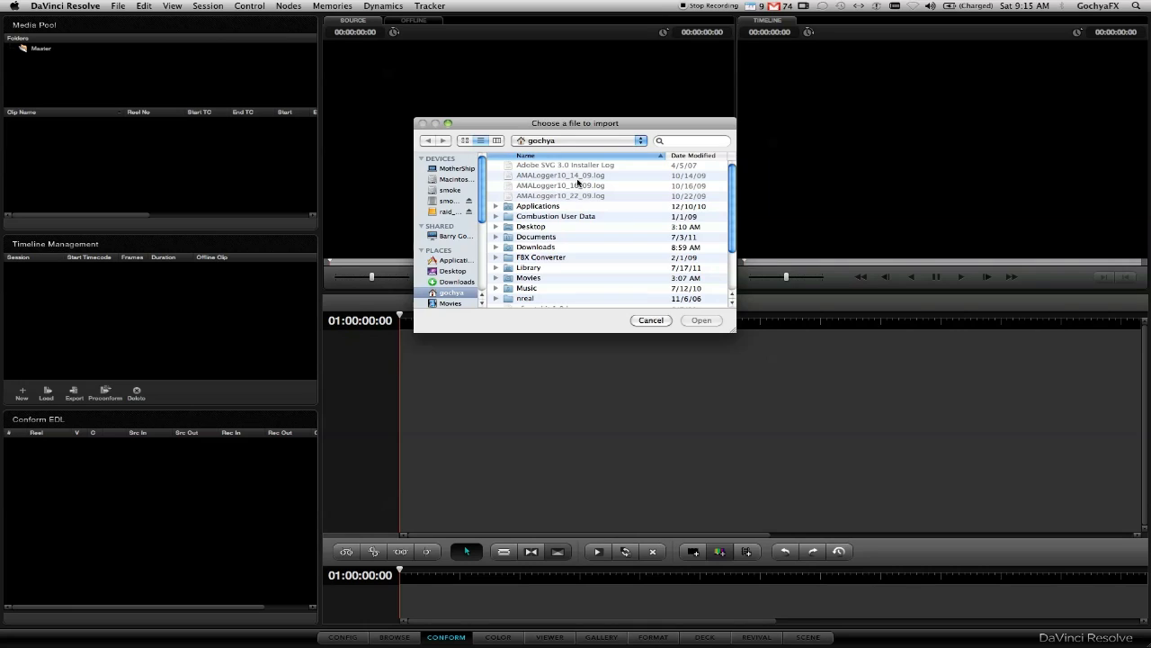
click(449, 190)
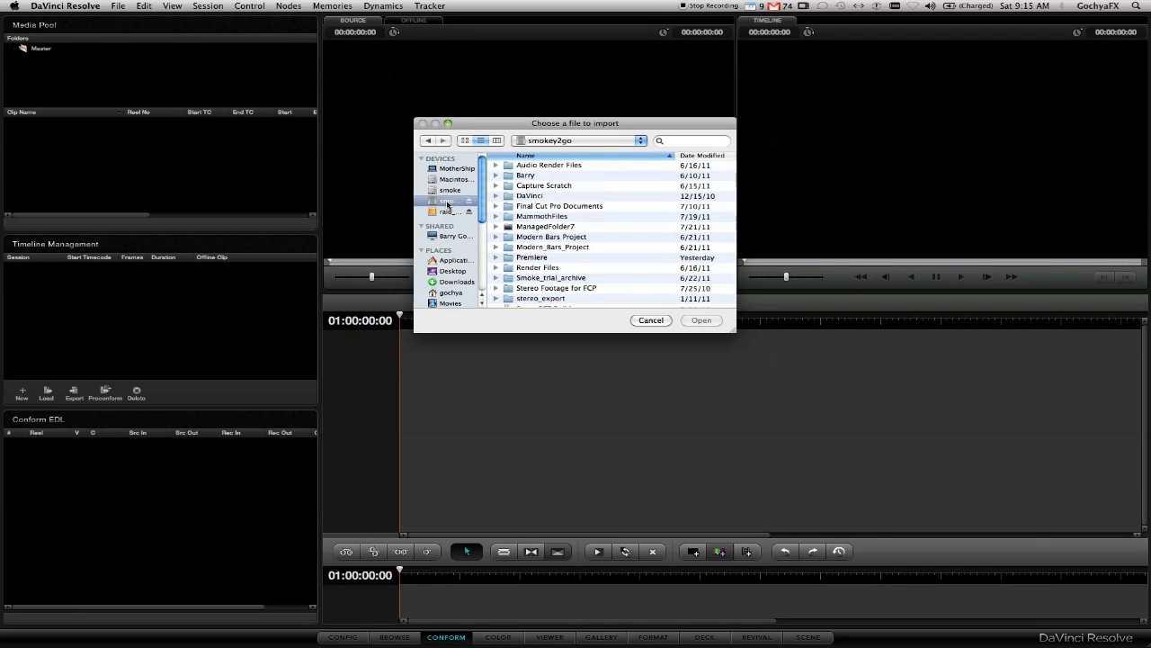
double_click(542, 215)
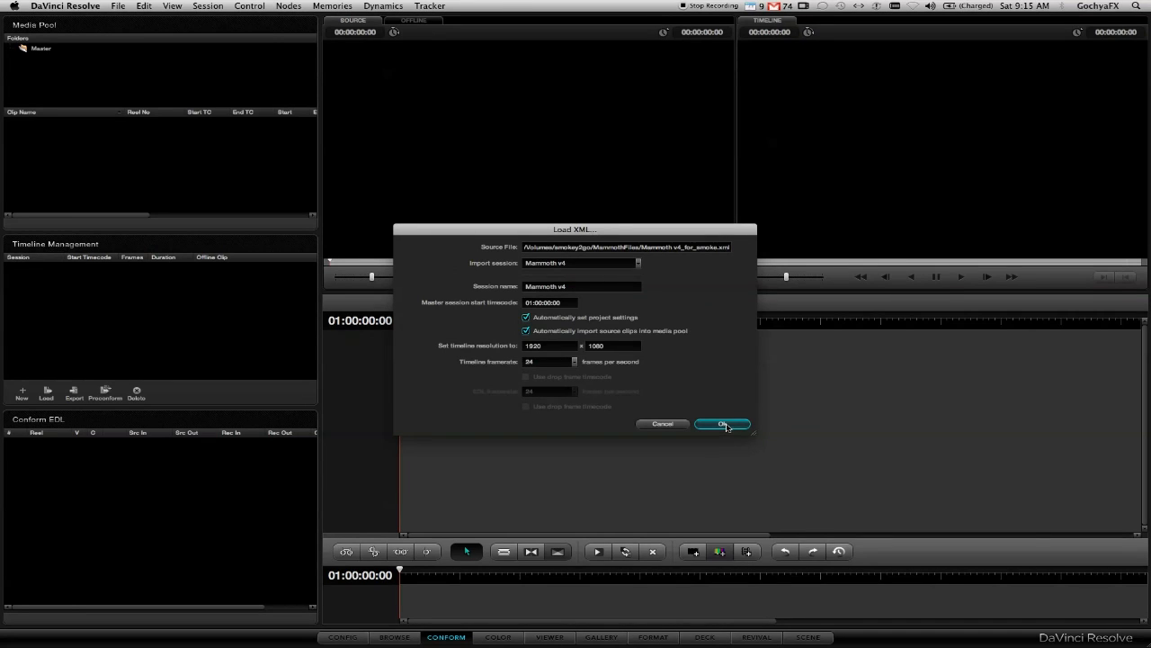
- Accept the XML settings and point clip source to smokey2go's Mammoth_Spot_Footage folder
click(722, 423)
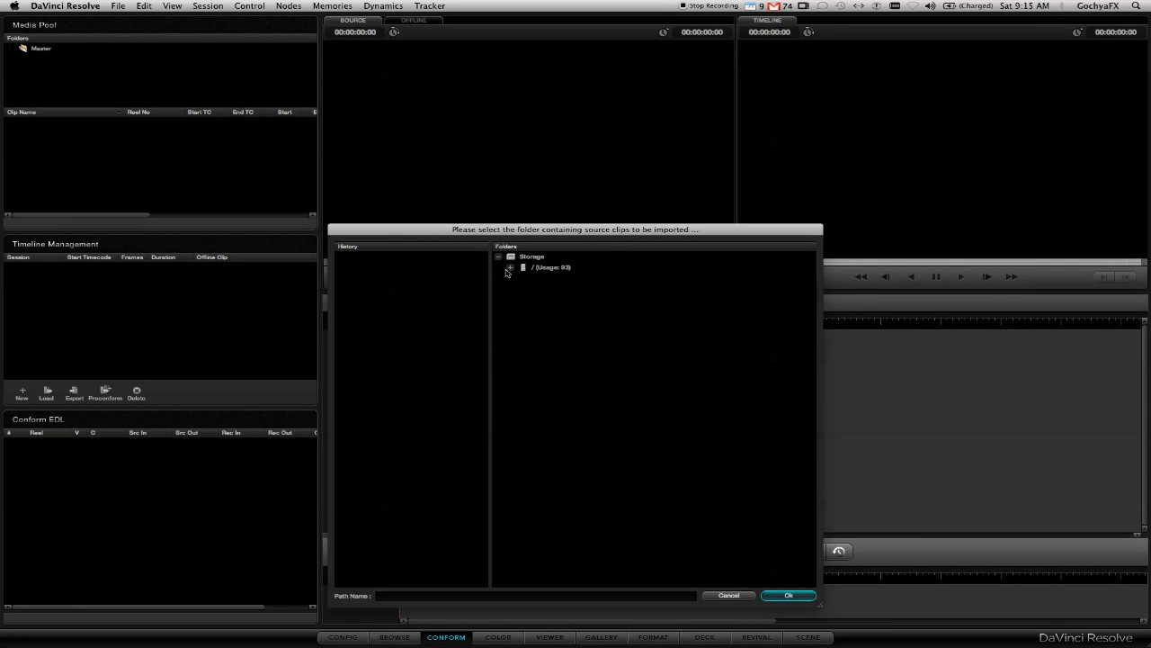
click(509, 268)
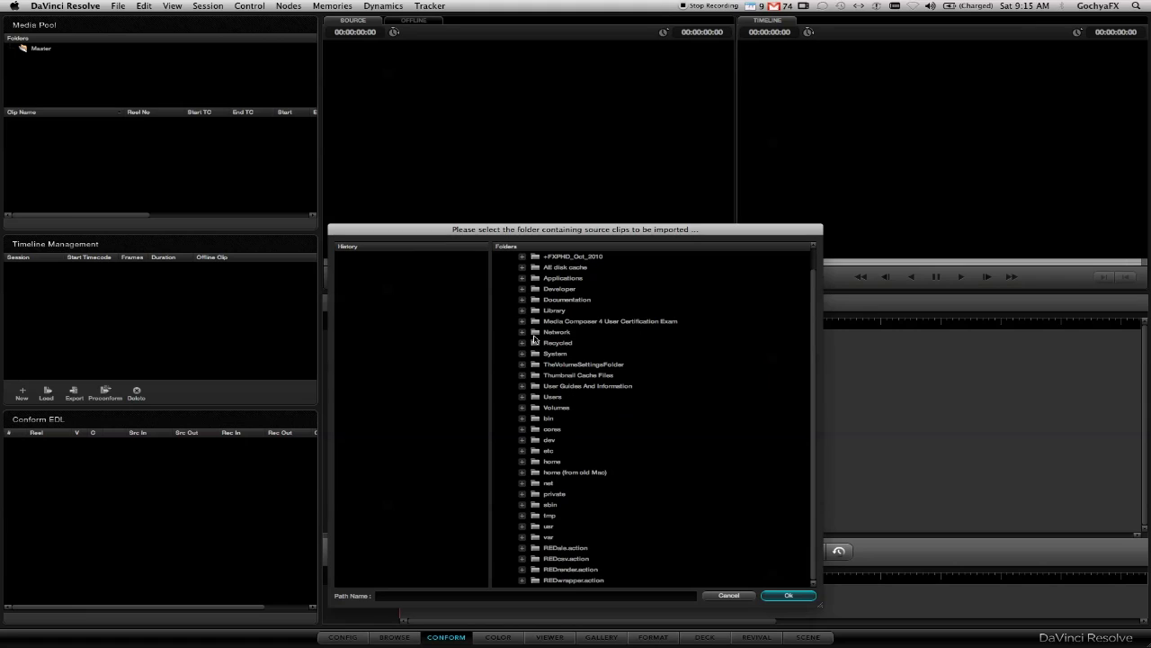
mouse_move(565, 521)
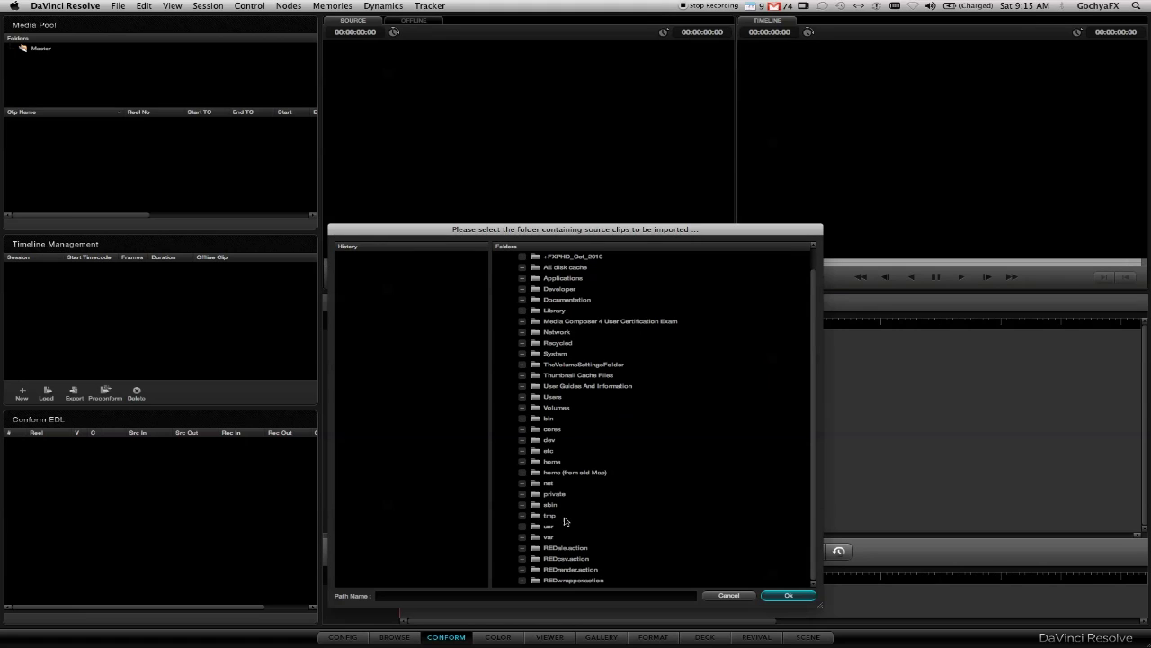
click(522, 406)
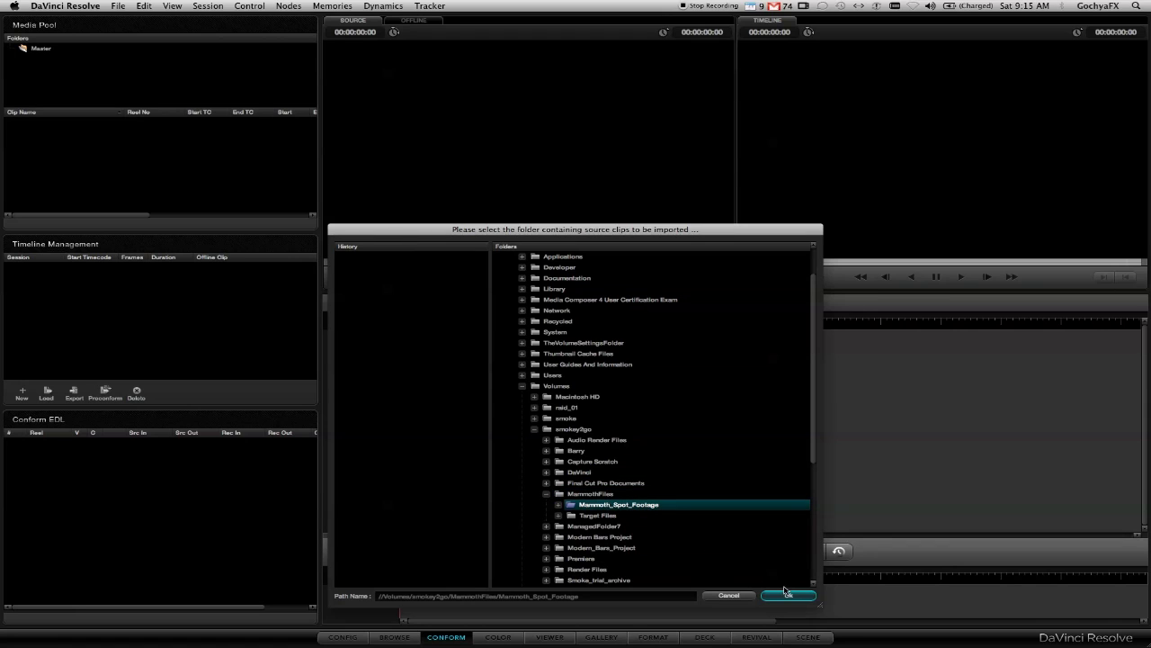
click(787, 595)
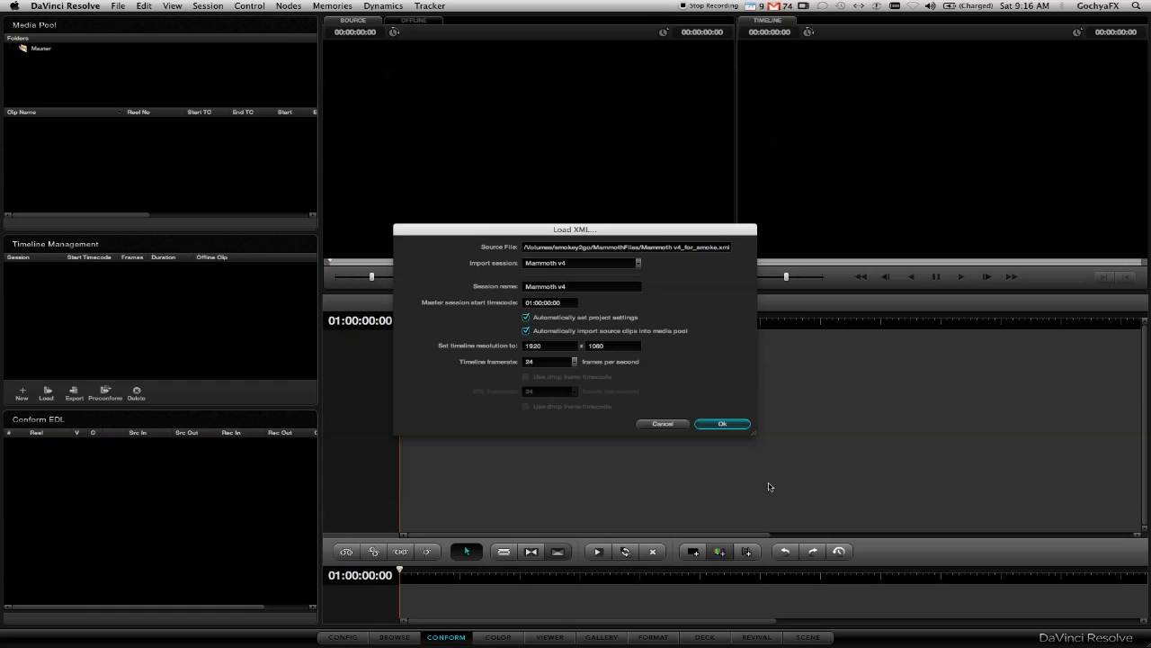
click(722, 423)
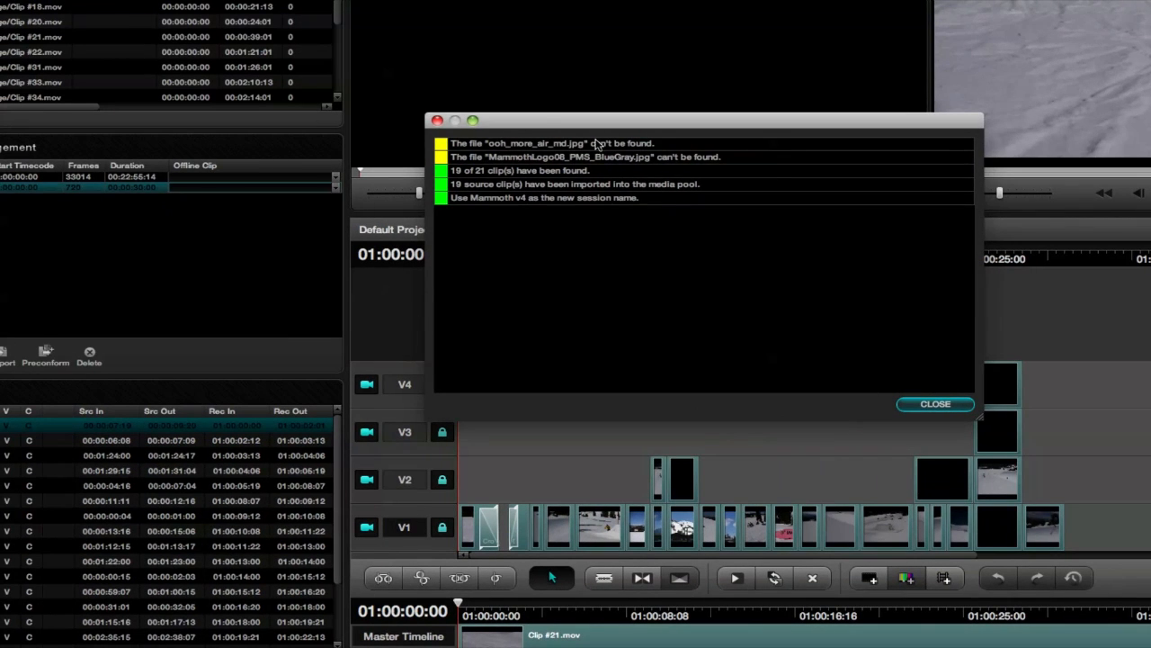
mouse_move(577, 188)
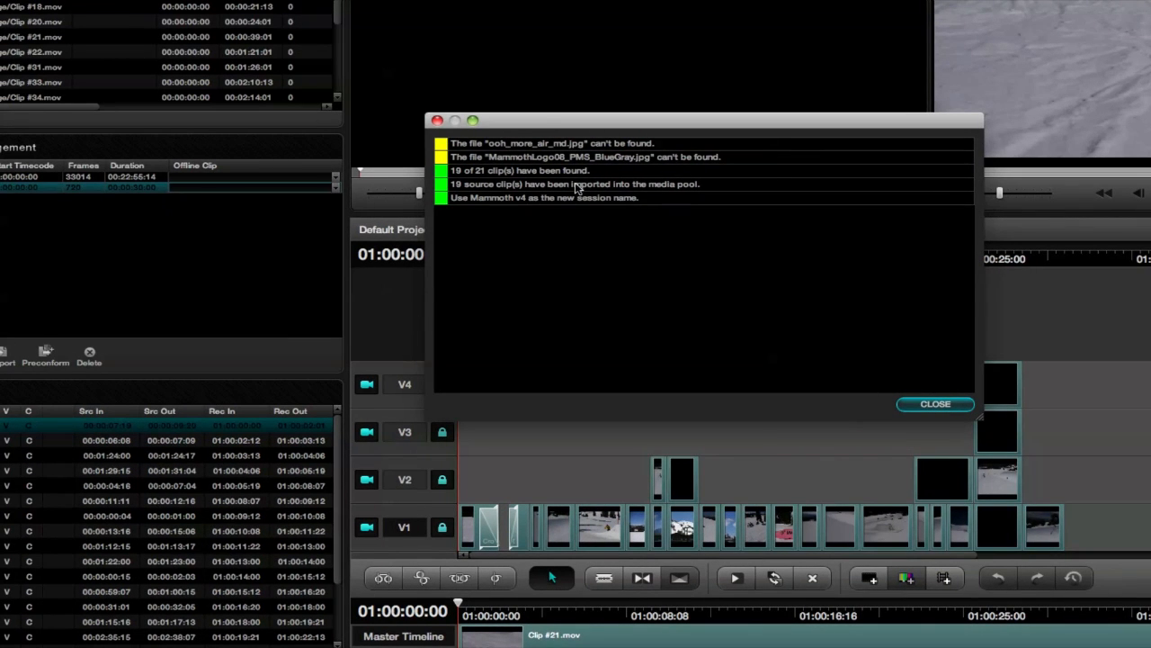
mouse_move(518, 229)
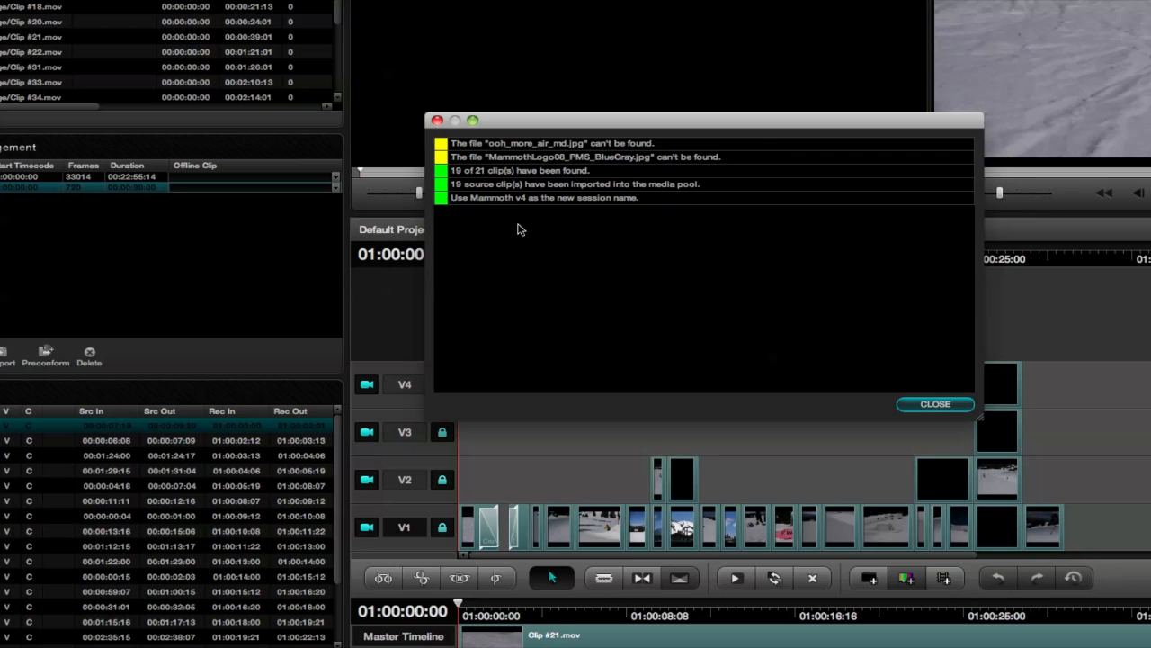
mouse_move(498, 189)
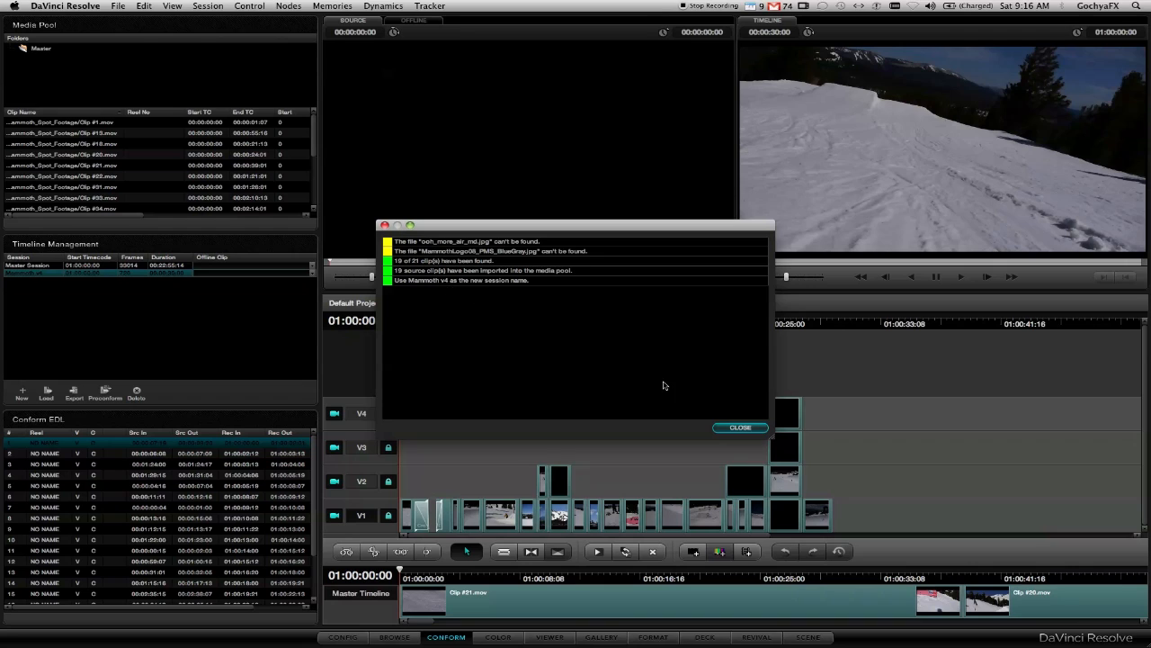
- Close the import report showing 19 of 21 clips found
click(739, 426)
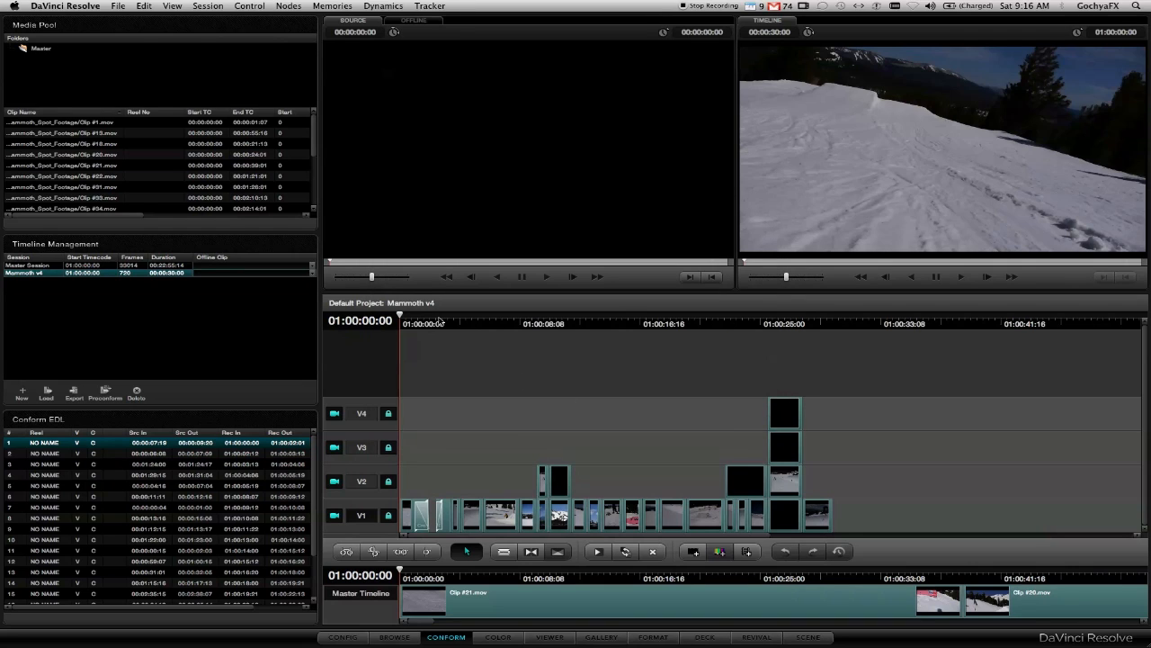
mouse_move(480, 329)
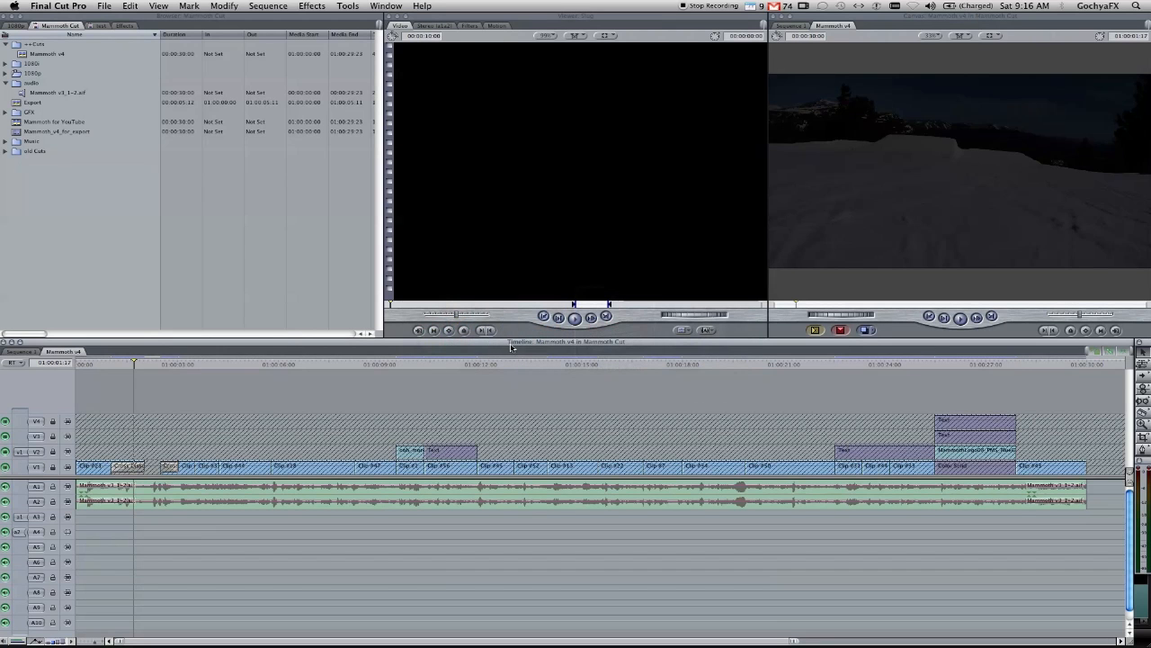
mouse_move(406, 385)
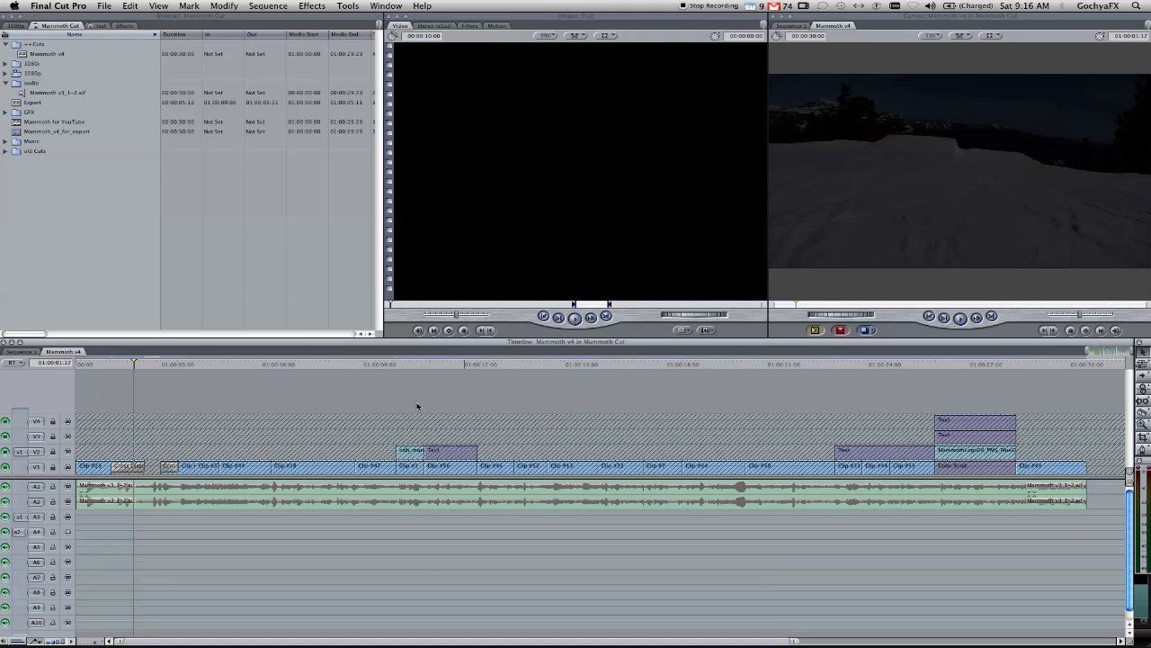
mouse_move(145, 461)
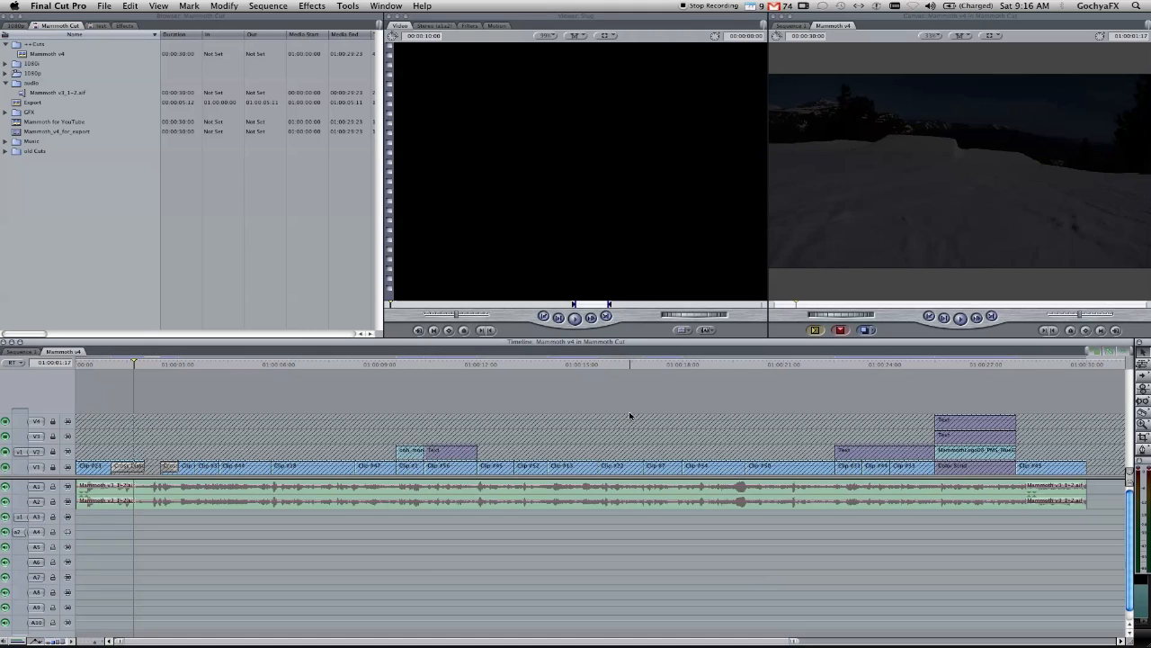
mouse_move(450, 359)
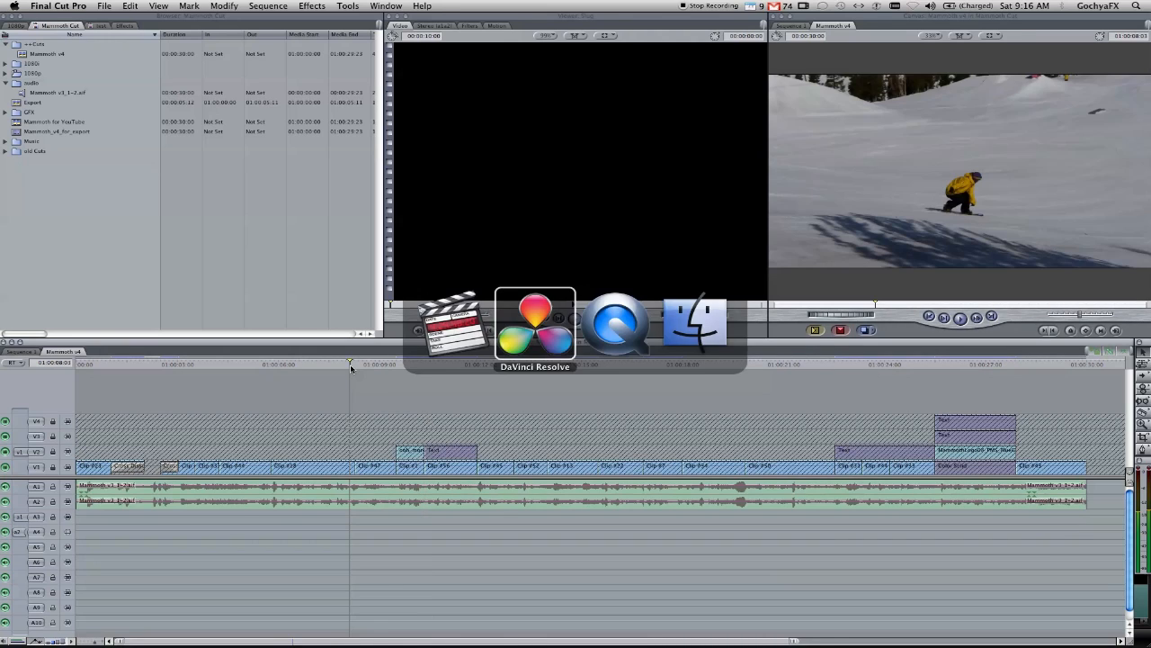
- Return to DaVinci Resolve after reviewing the Mammoth v4 edit in Final Cut Pro
click(535, 324)
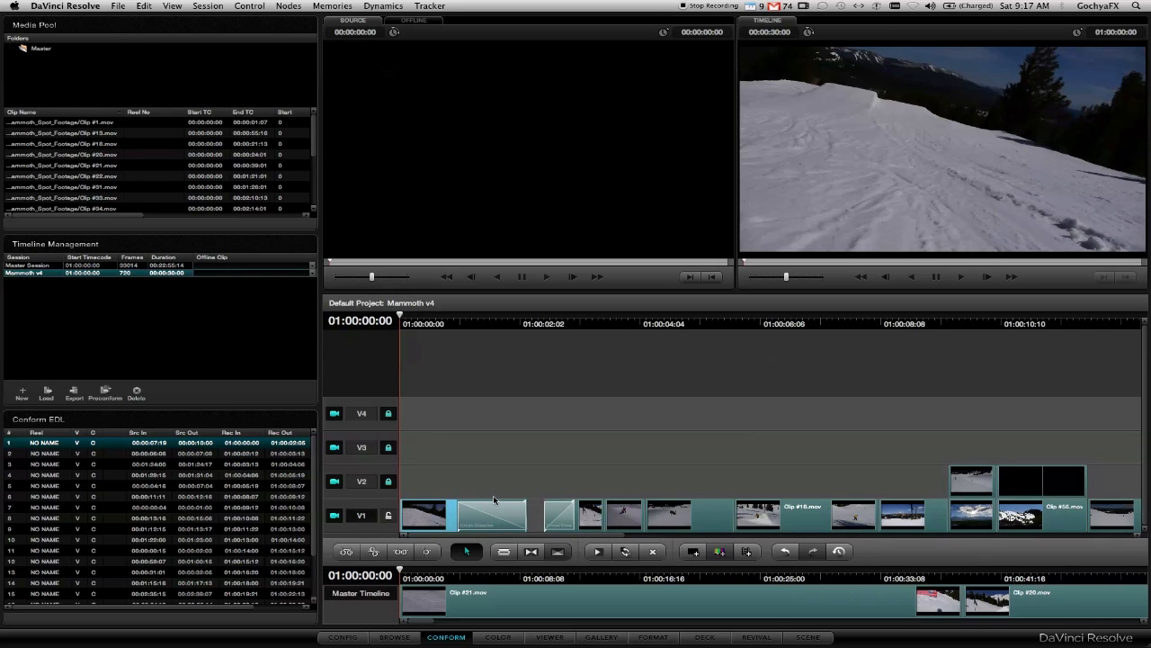
mouse_move(500, 506)
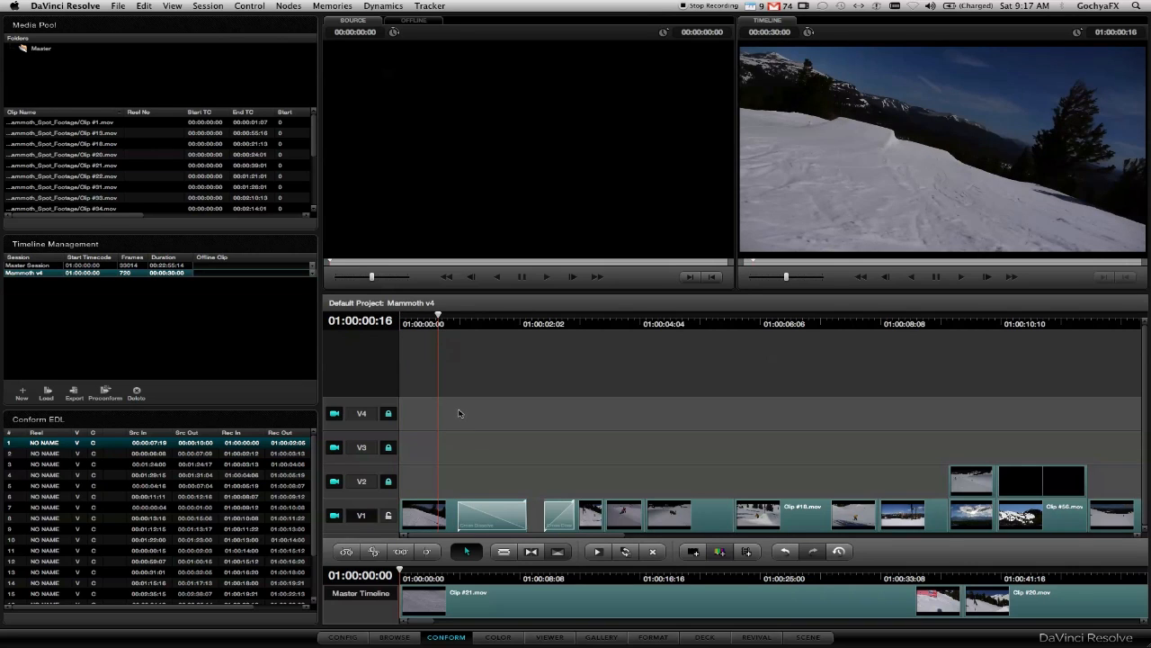
mouse_move(516, 524)
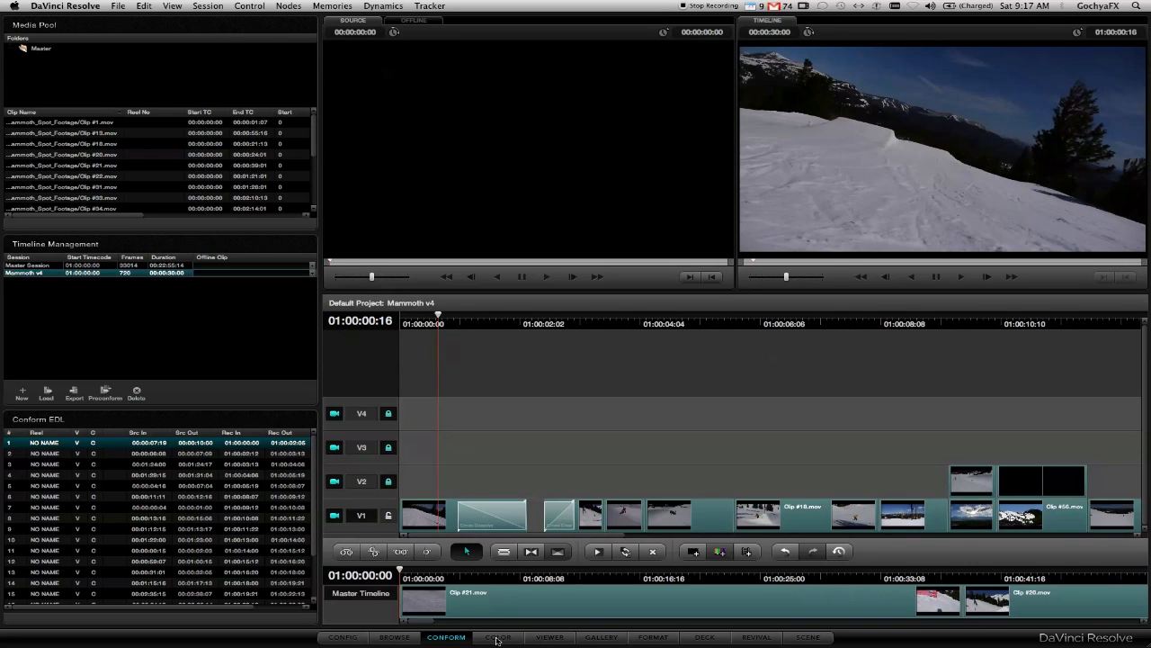
- Open the Color page and display the 3-Way Color lift, gamma and gain wheels
click(498, 637)
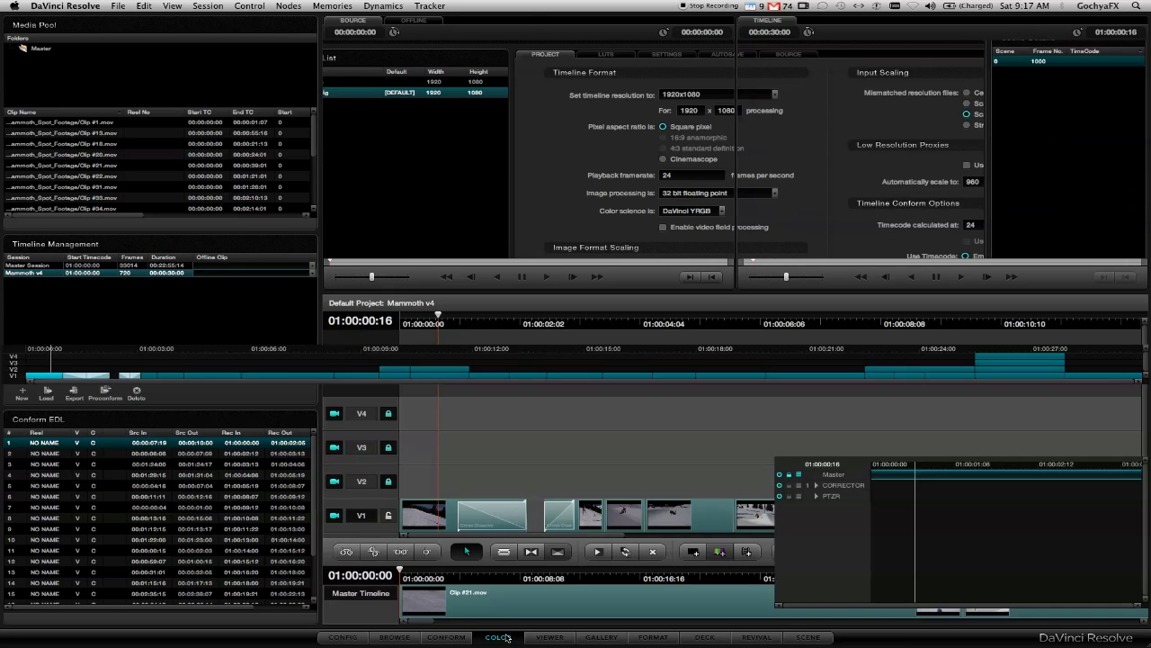
click(497, 637)
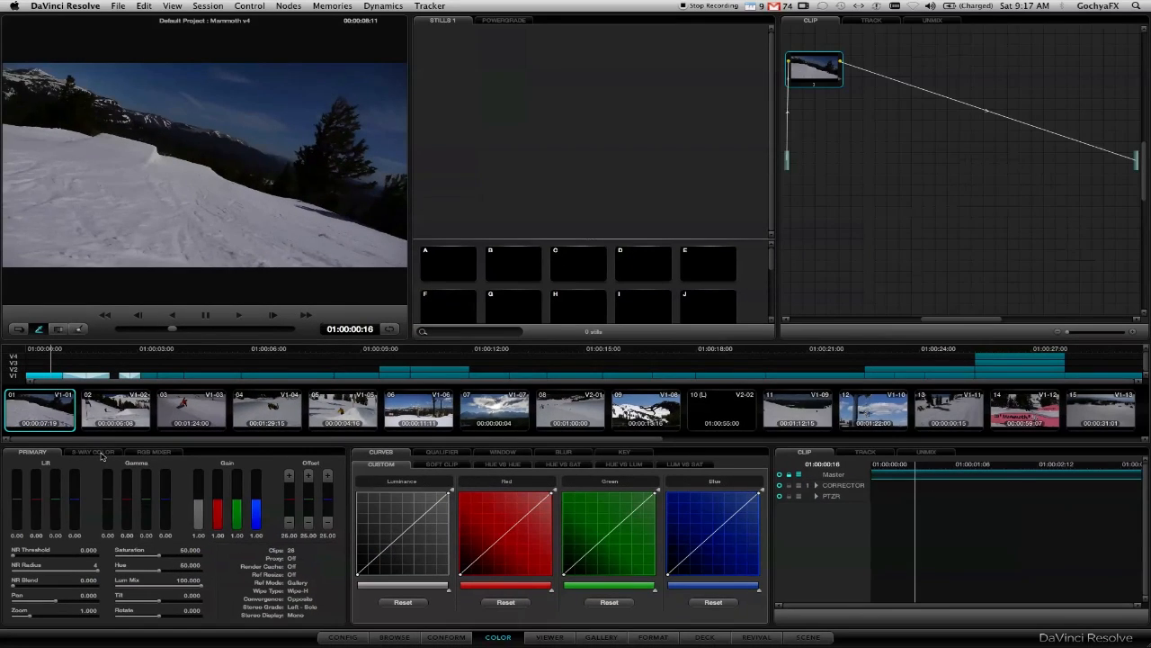
click(92, 451)
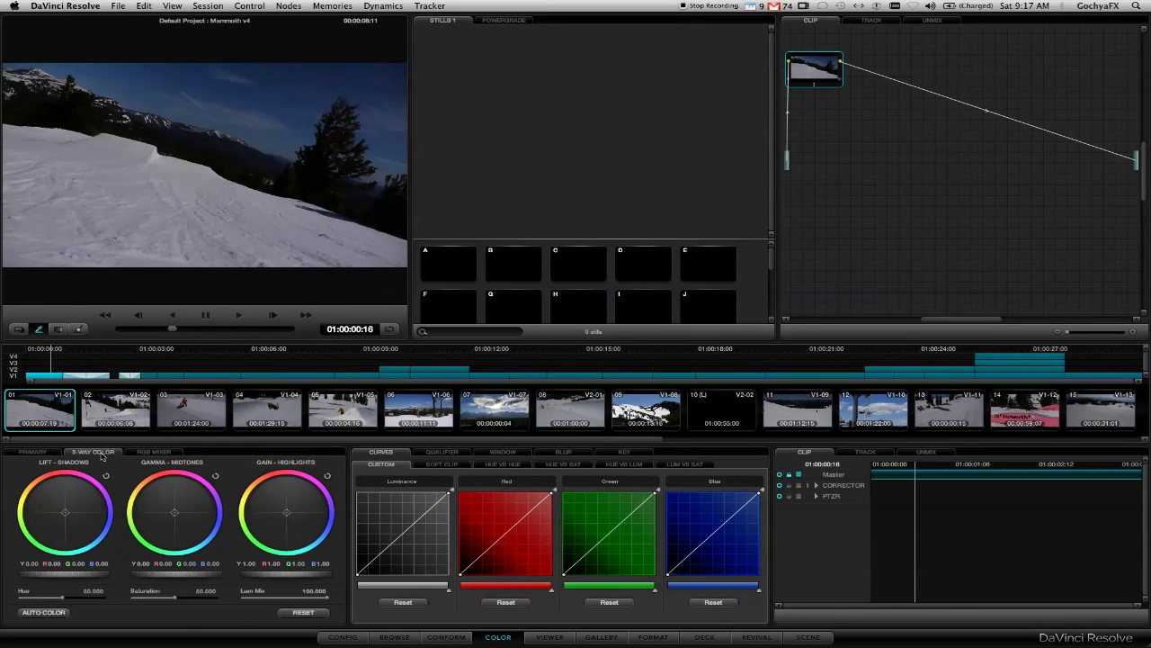
mouse_move(205, 513)
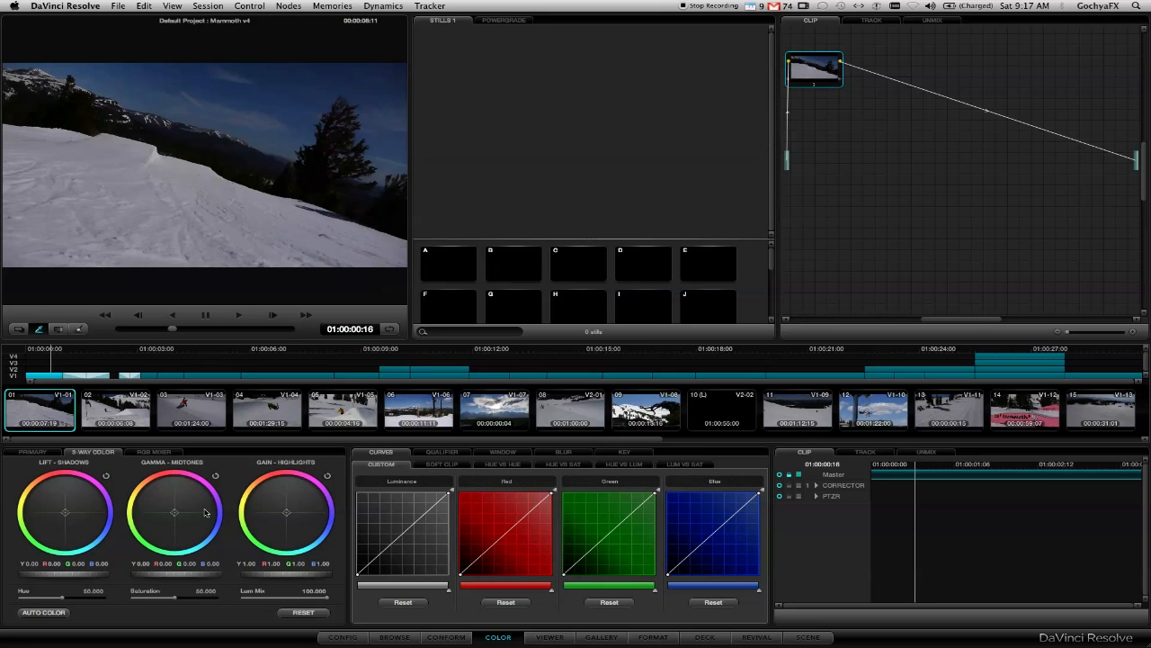